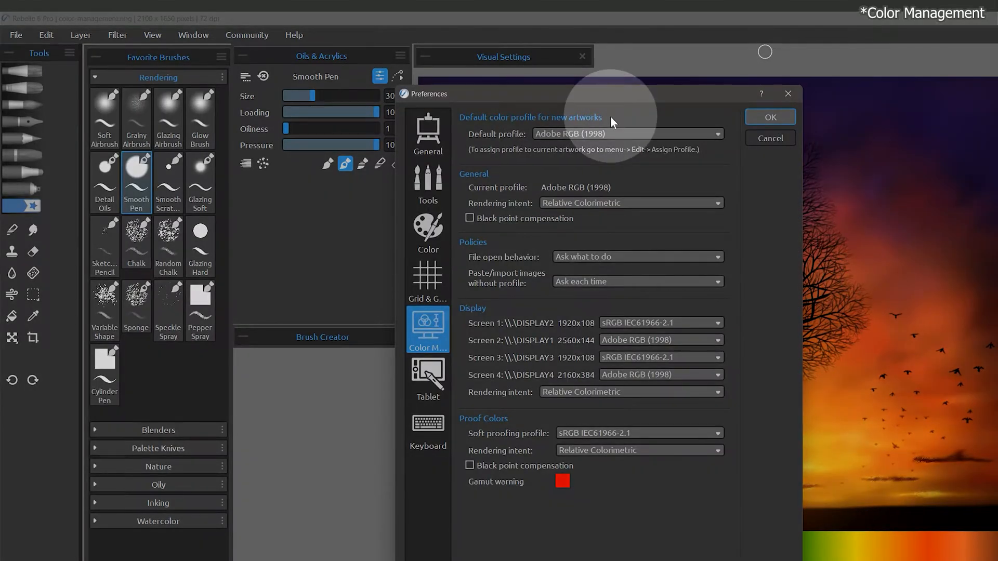
mouse_move(544, 180)
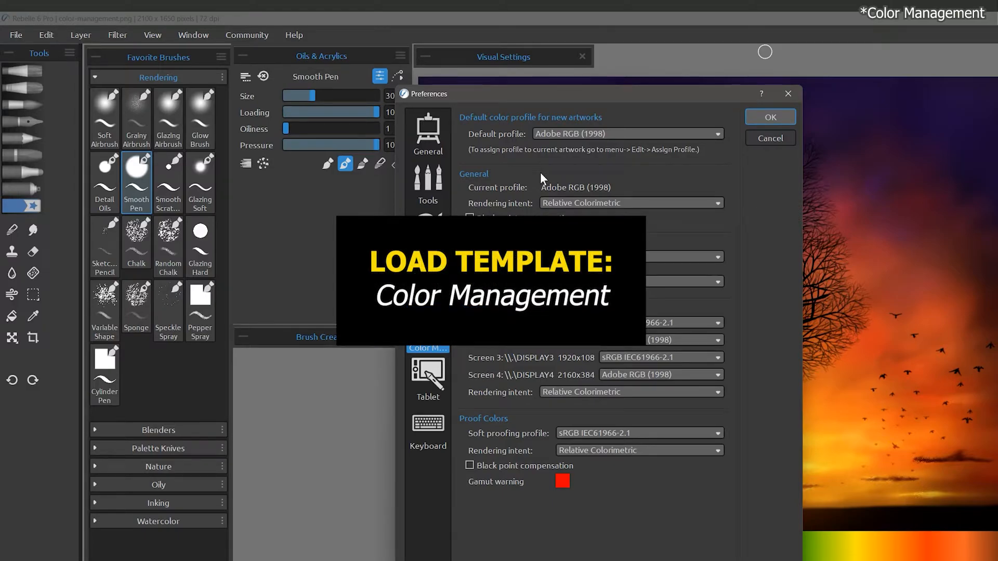
- Open the Color Management preferences and keep Adobe RGB (1998) as the default profile
left_click(47, 20)
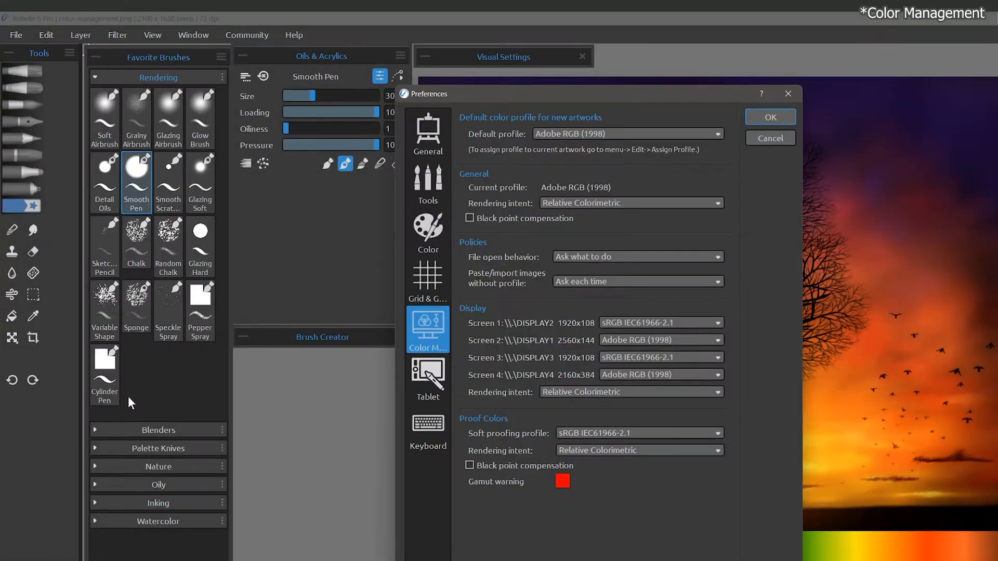
mouse_move(573, 111)
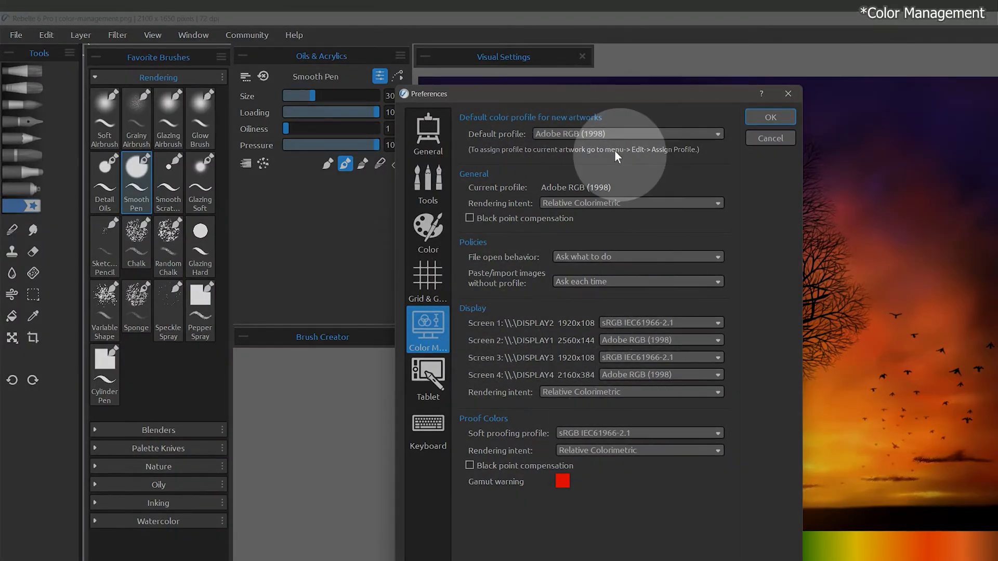
mouse_move(493, 143)
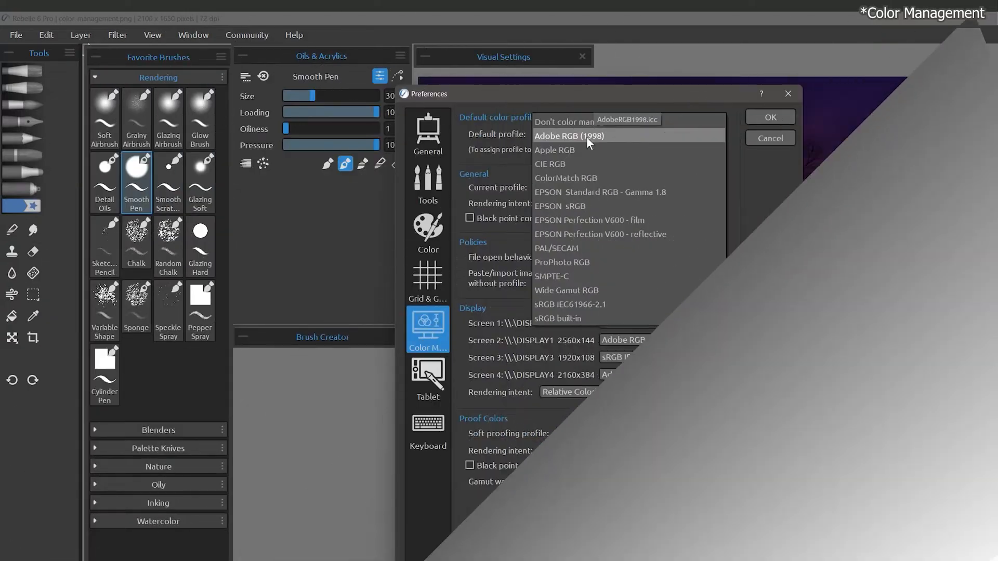
left_click(569, 136)
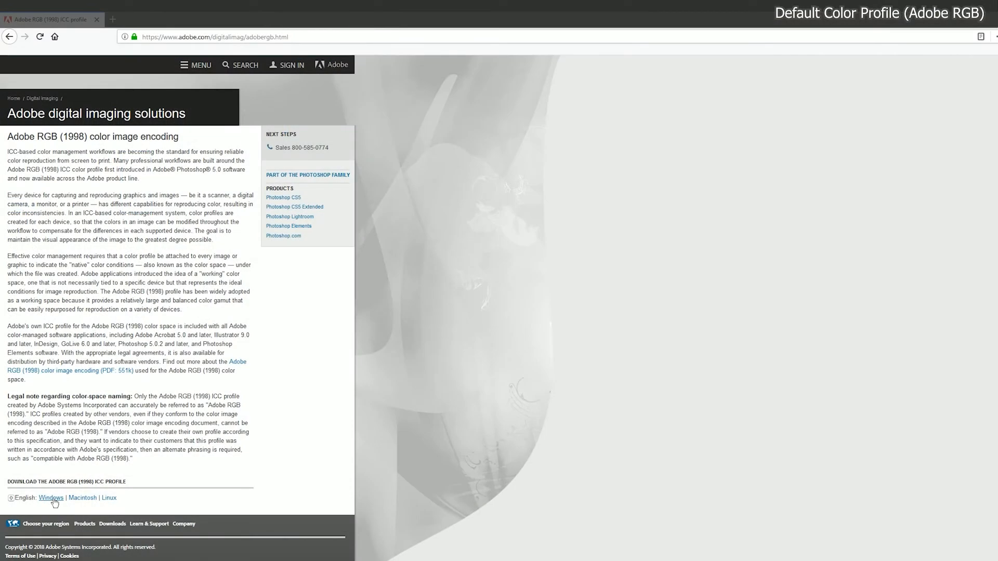
- Follow the Windows download link to Adobe's ICC profile downloads for end users
left_click(50, 498)
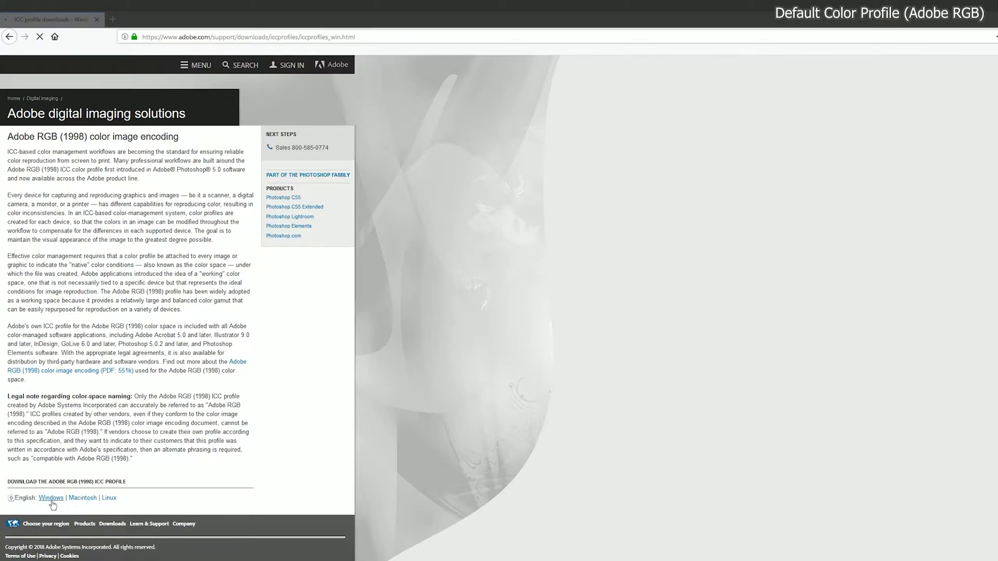
left_click(49, 498)
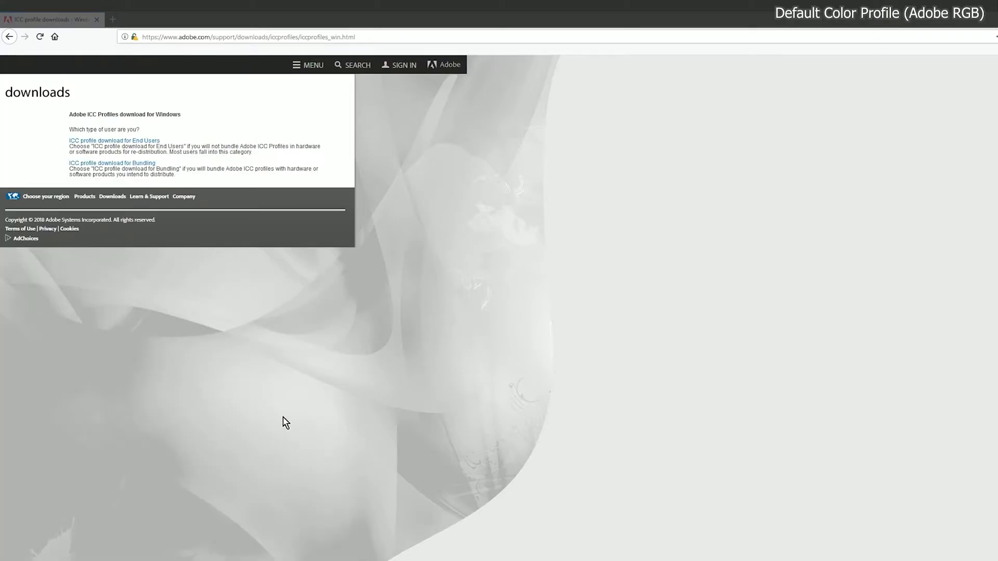
mouse_move(116, 143)
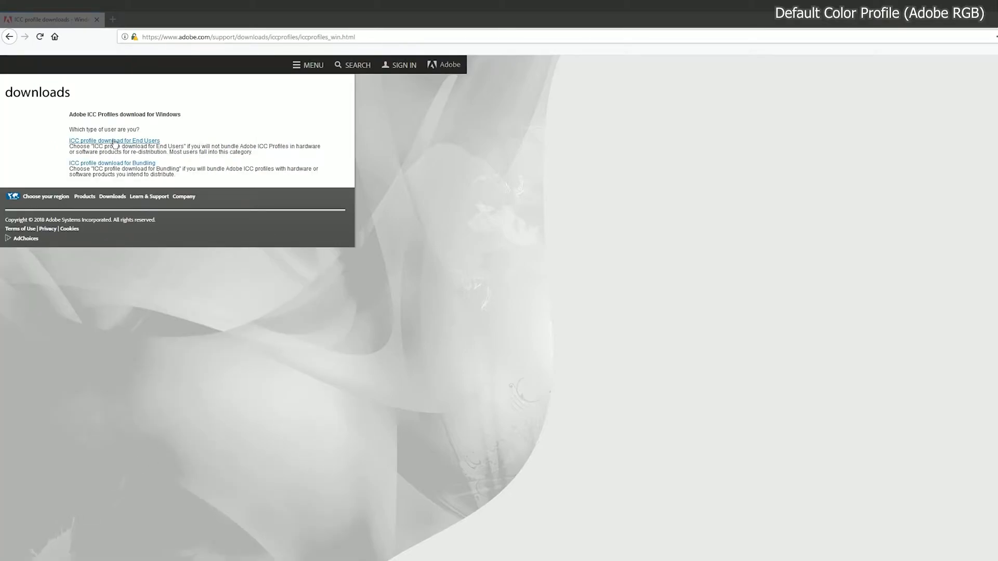
left_click(115, 141)
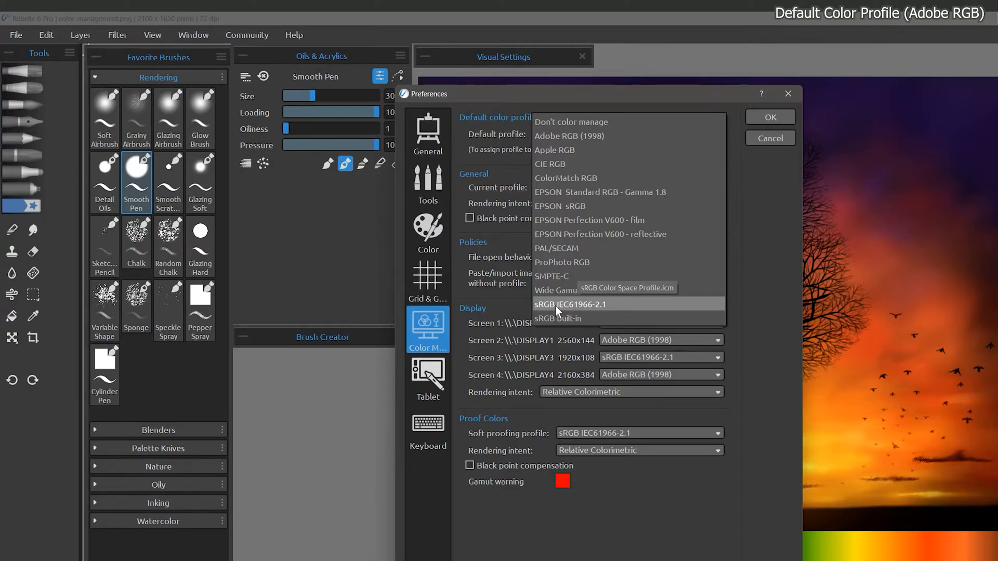
mouse_move(570, 122)
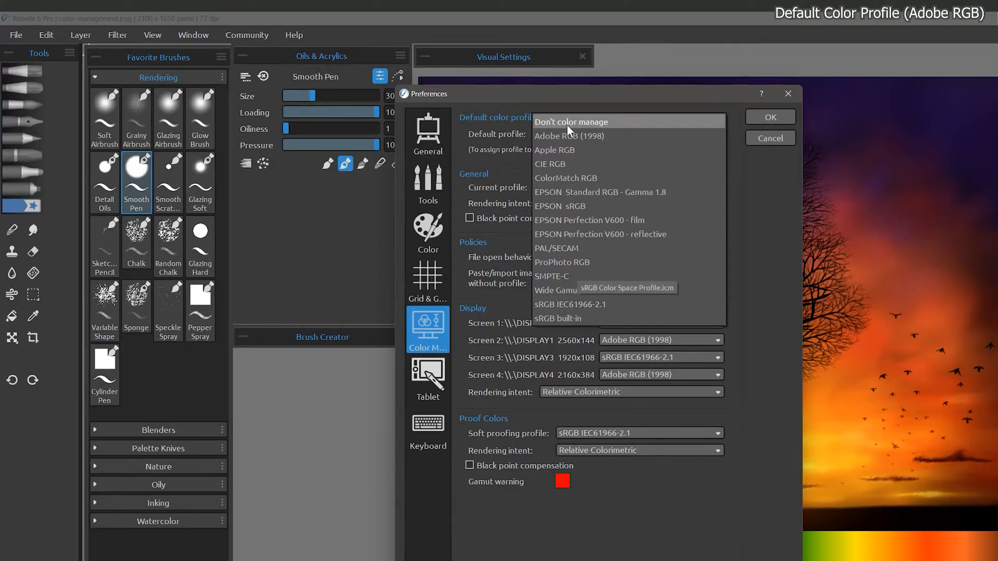
- Close the default profile list unchanged and view the current profile's rendering intent options
left_click(569, 135)
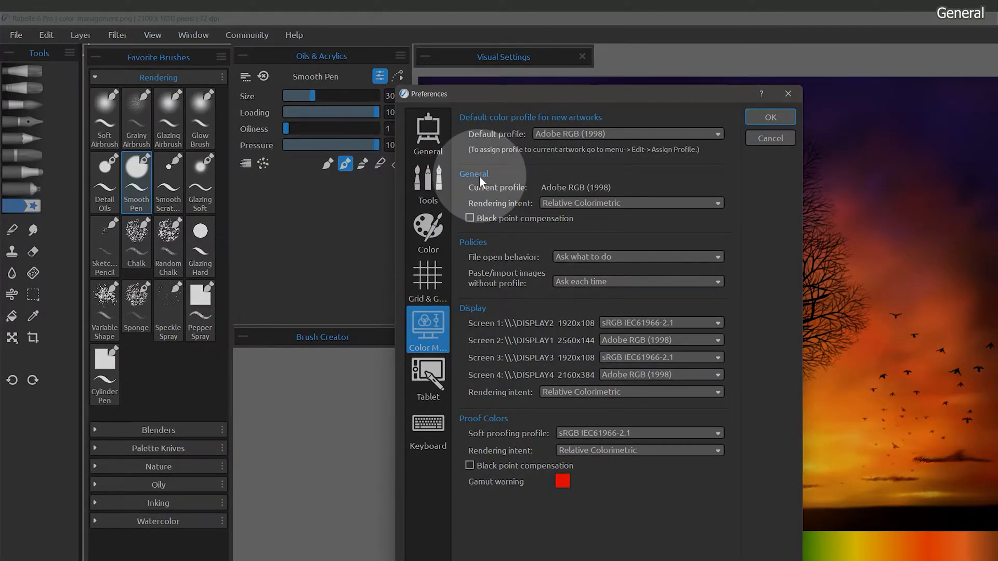
mouse_move(575, 189)
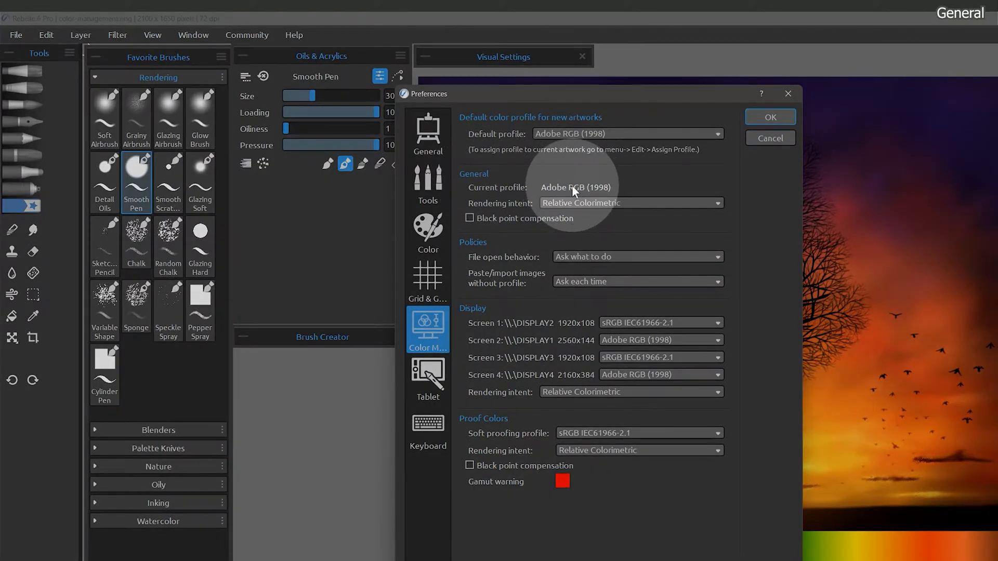
left_click(631, 203)
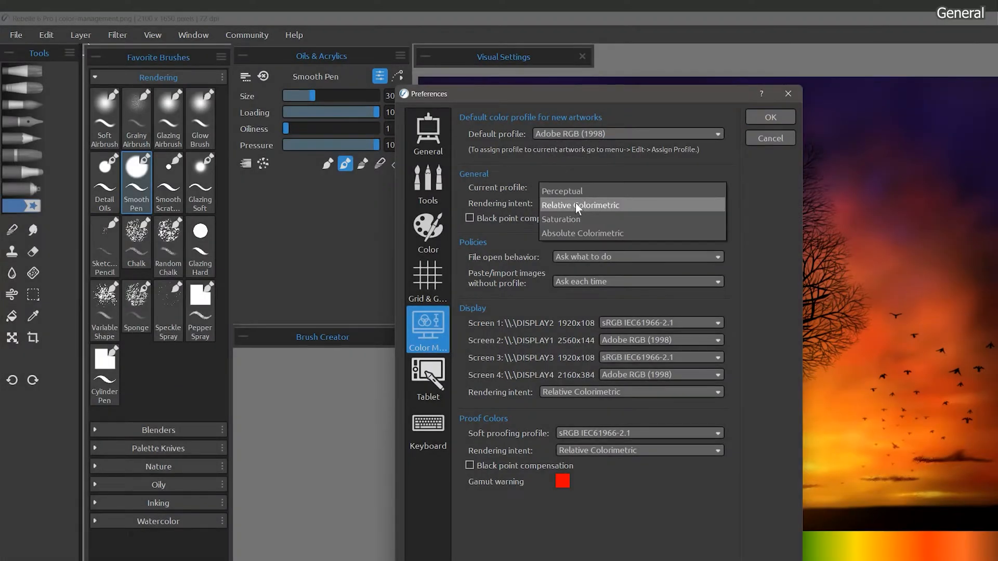
mouse_move(584, 194)
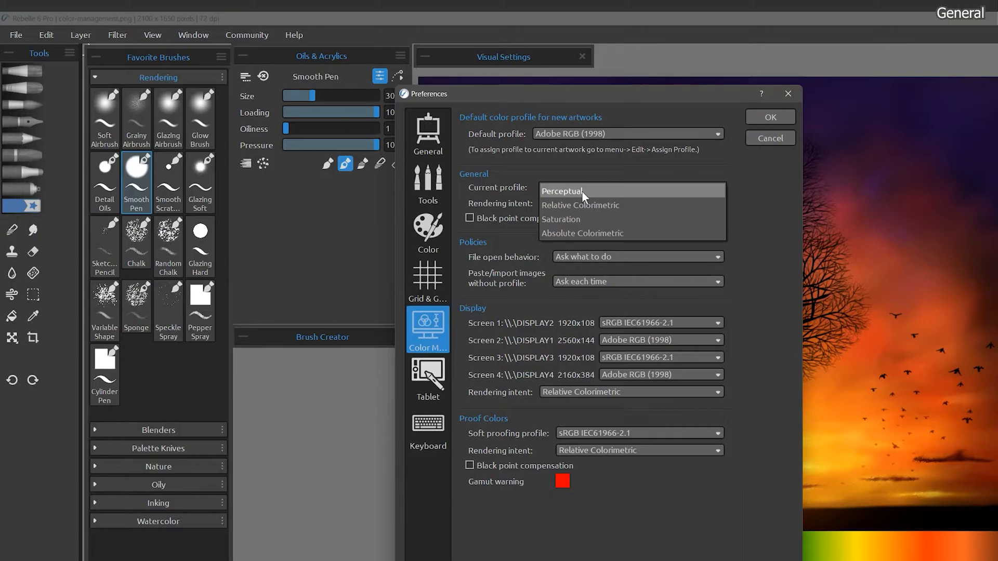
mouse_move(571, 197)
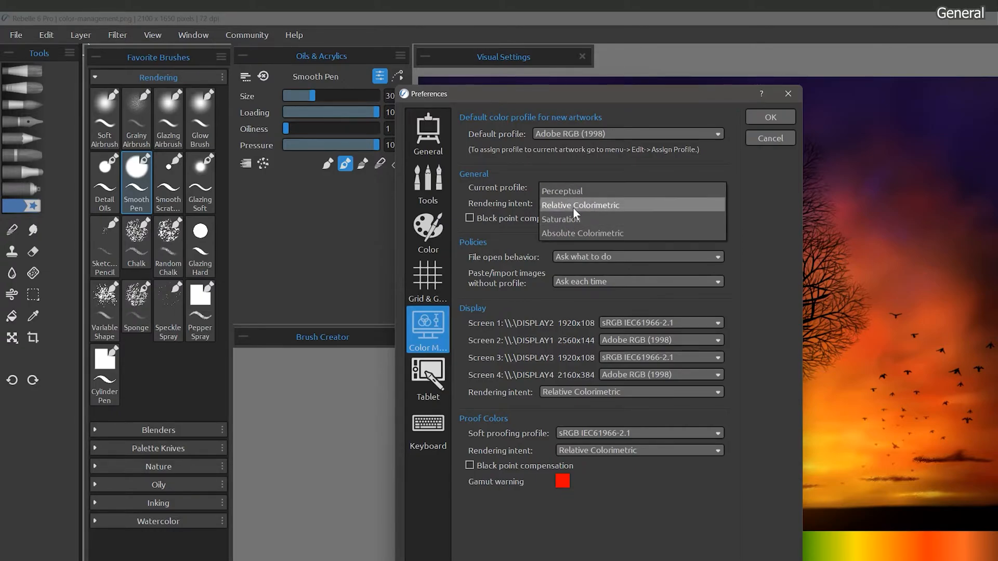
mouse_move(570, 240)
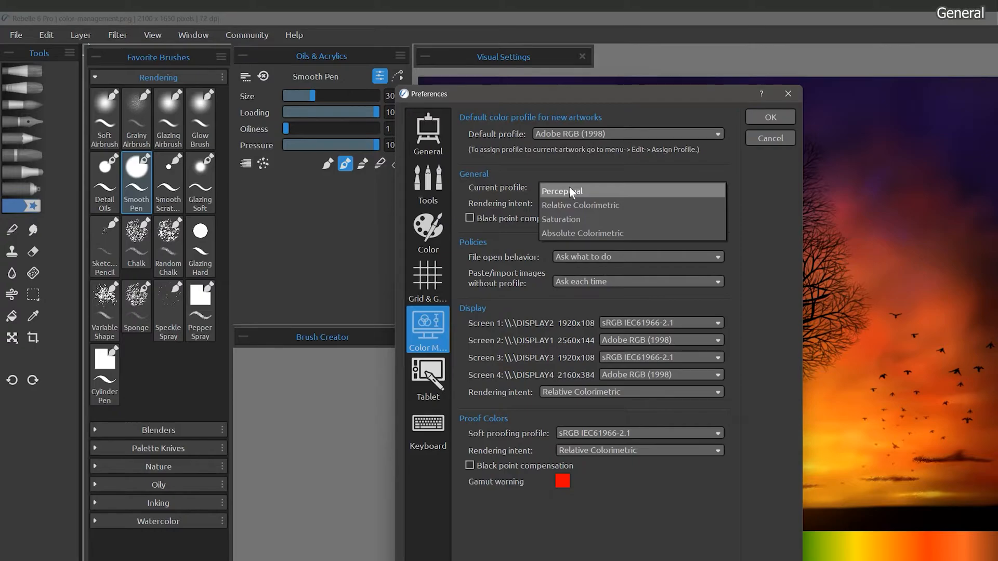
mouse_move(589, 193)
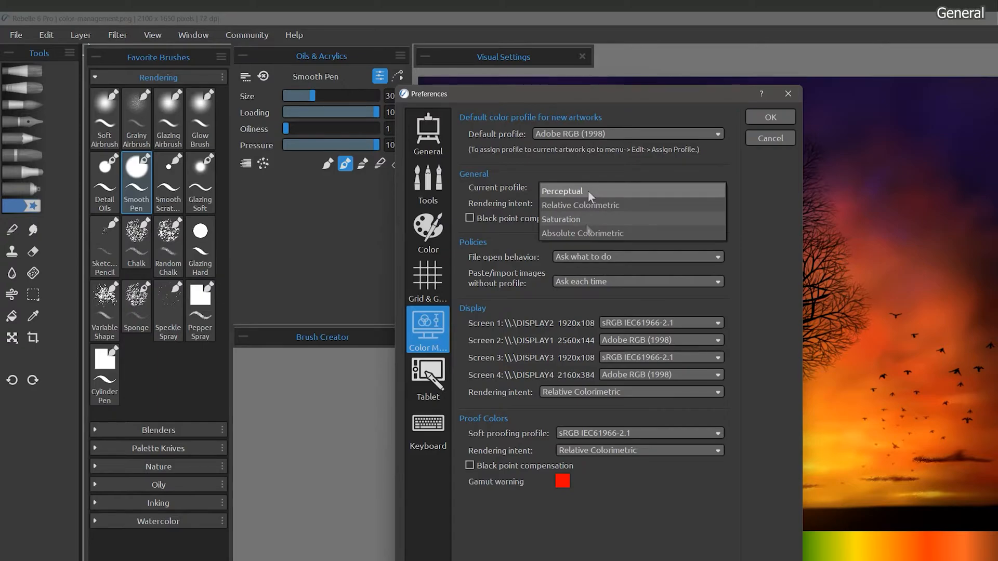
mouse_move(565, 221)
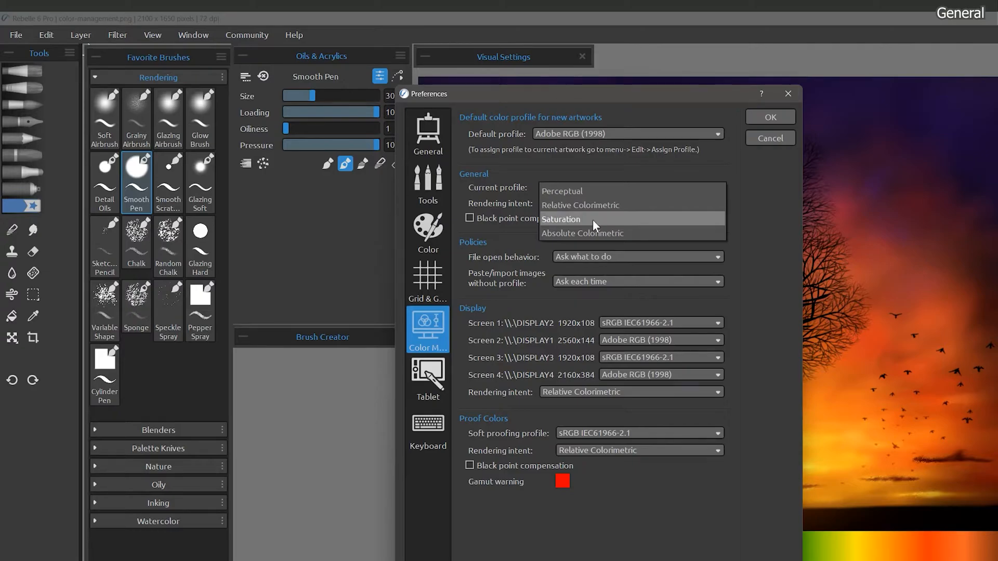
mouse_move(628, 209)
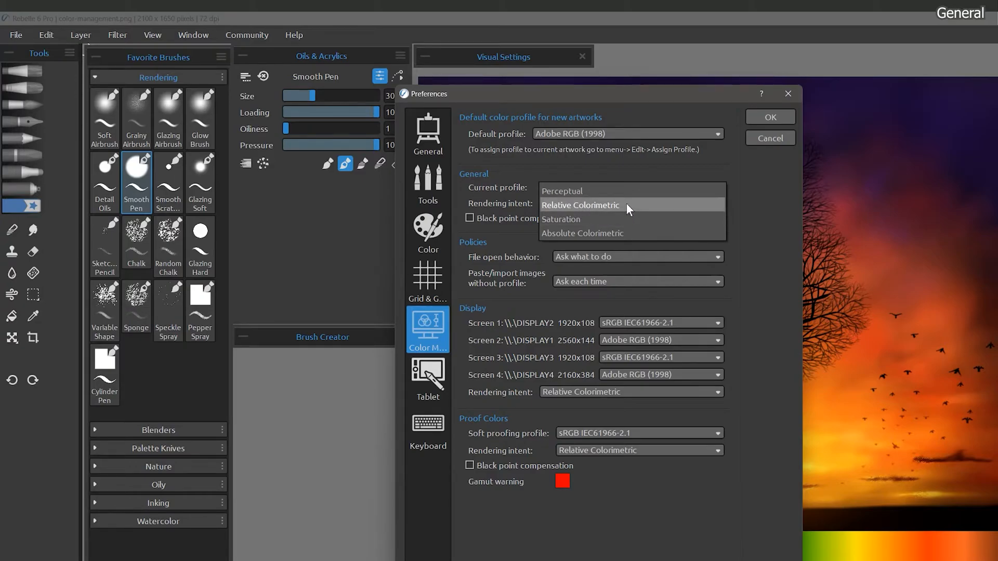
mouse_move(638, 233)
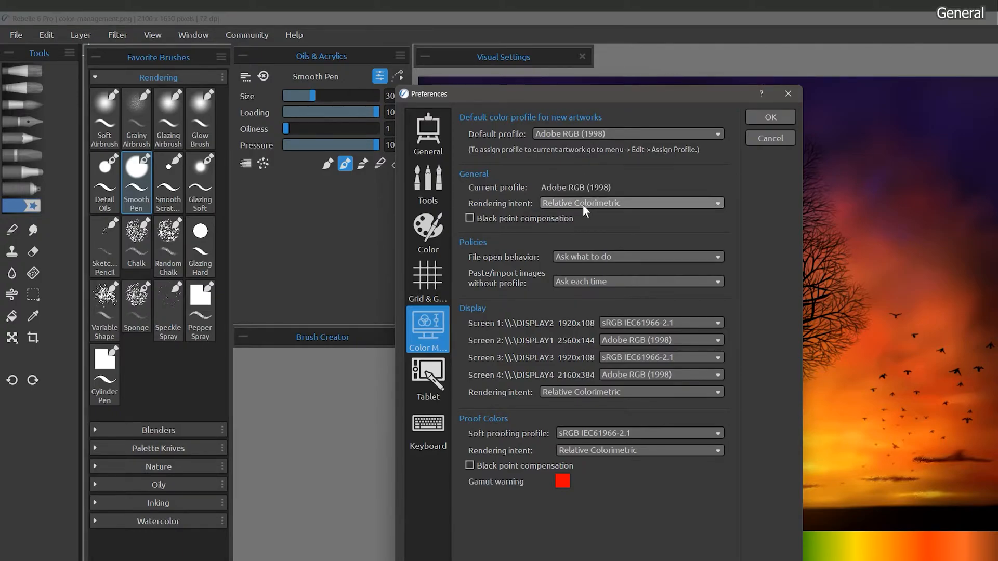
left_click(630, 203)
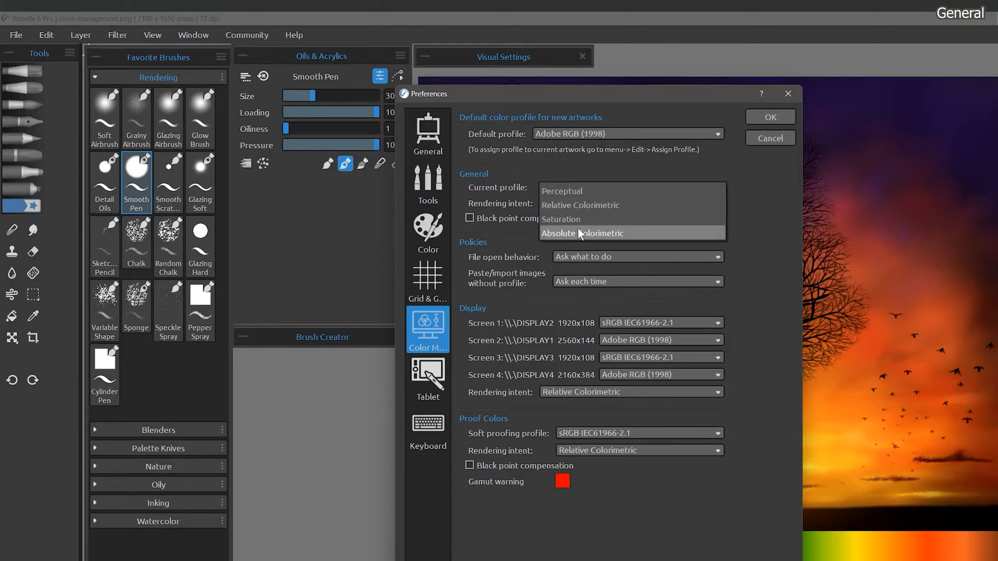
mouse_move(641, 236)
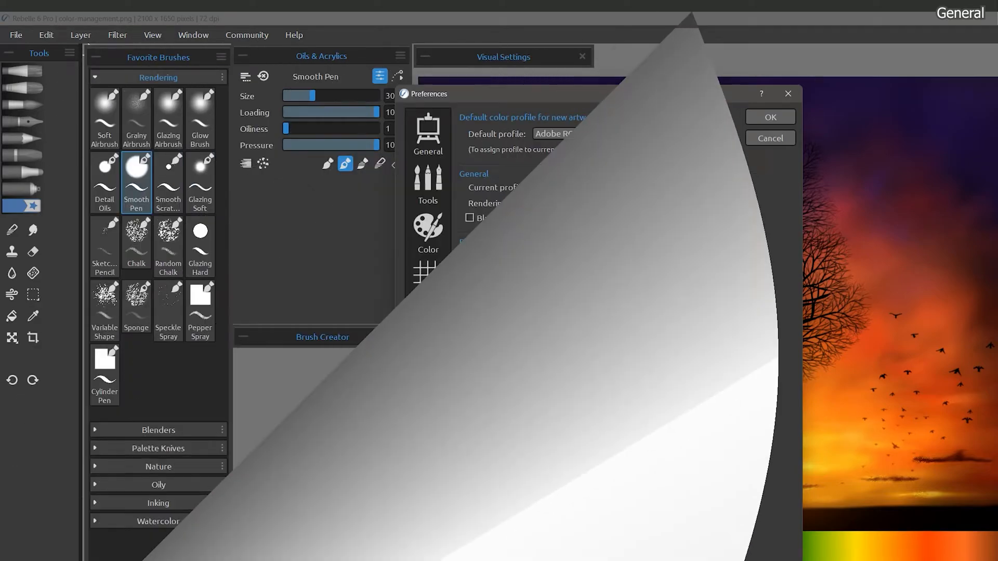
left_click(428, 329)
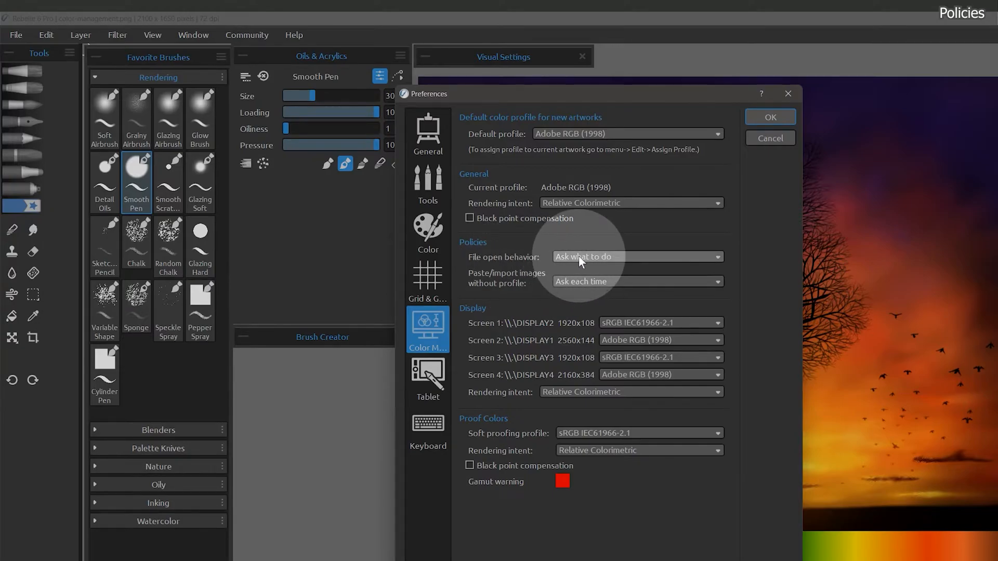
left_click(637, 257)
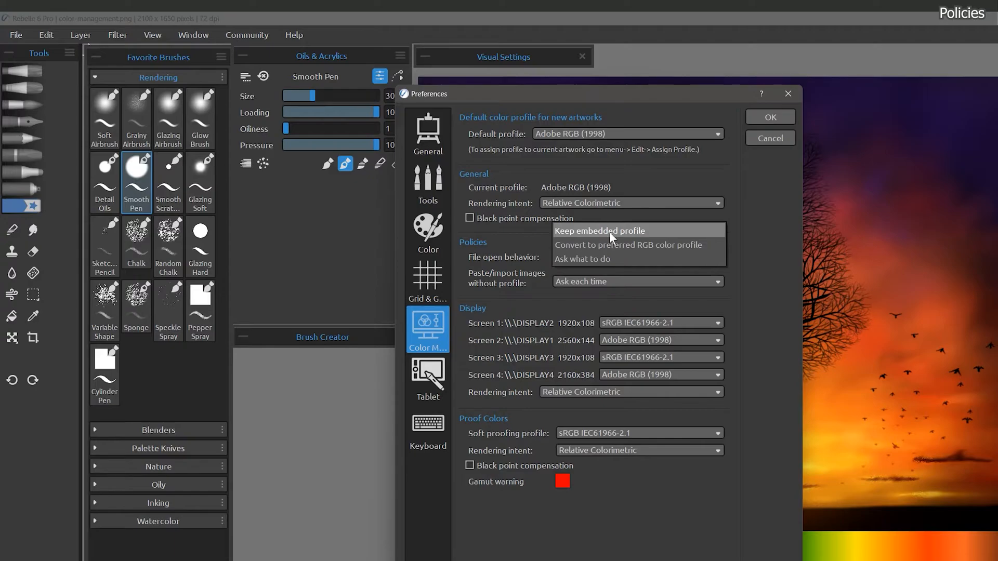
mouse_move(604, 250)
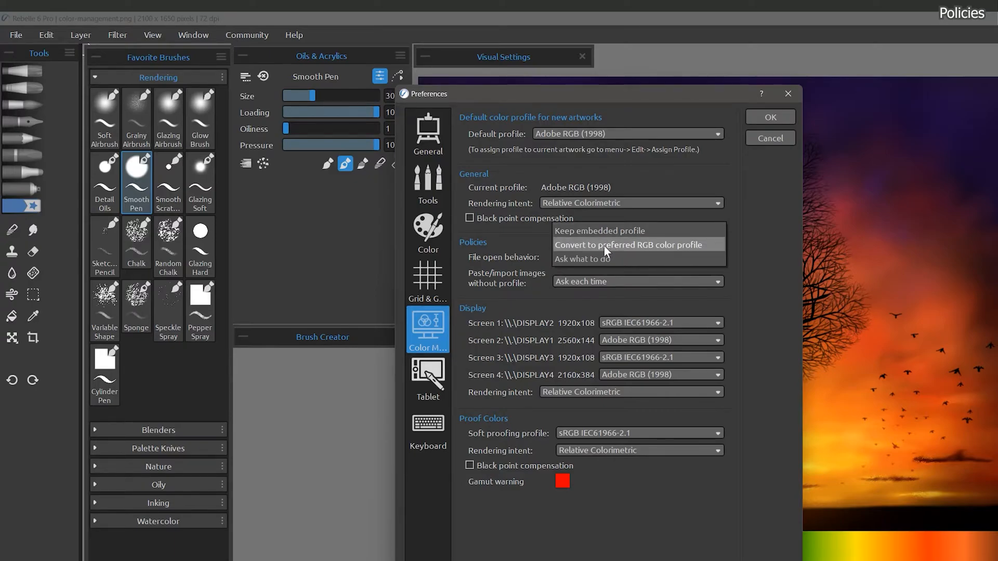
mouse_move(601, 231)
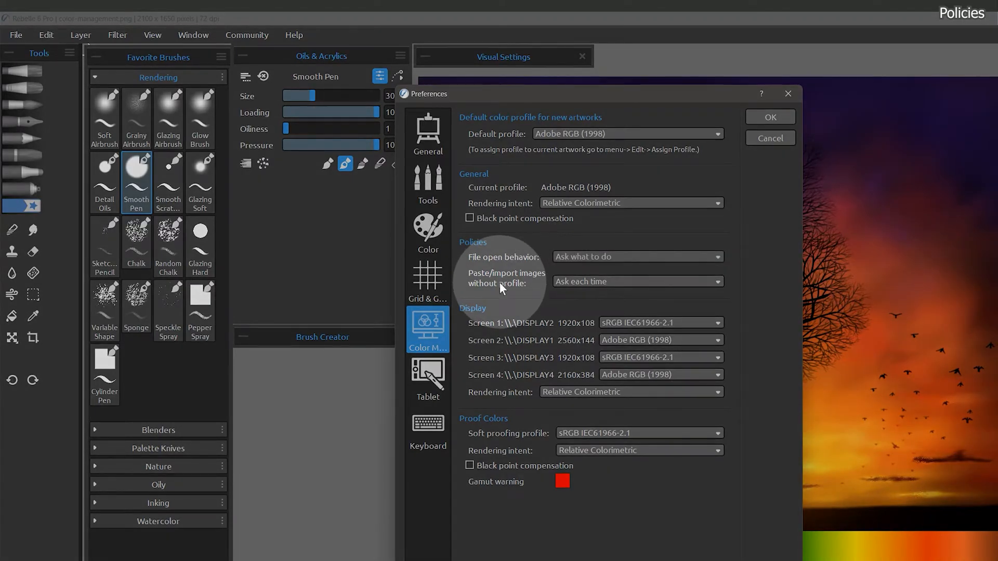
left_click(638, 281)
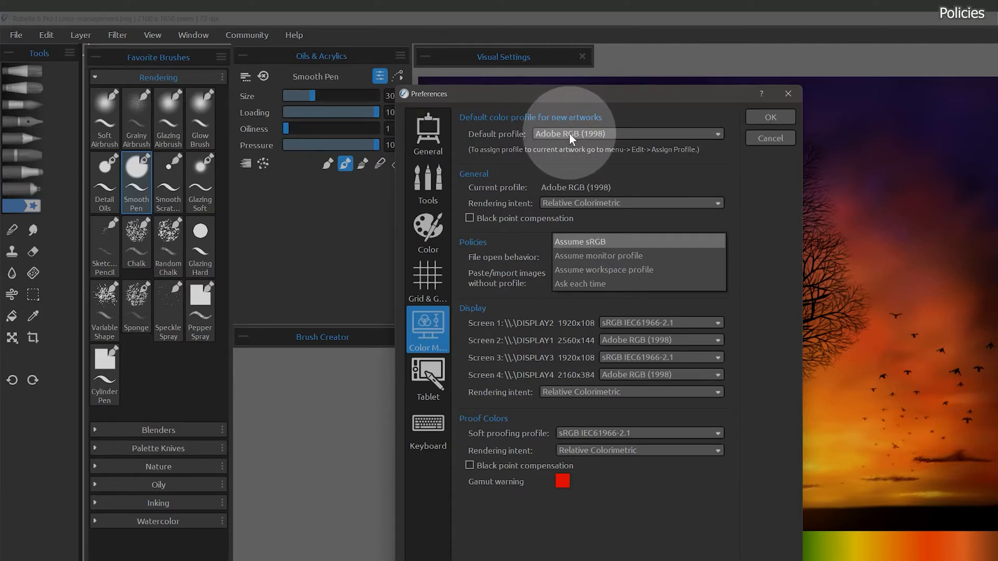
- Dismiss the import policy choices unchanged and review the per-screen display profiles
left_click(600, 256)
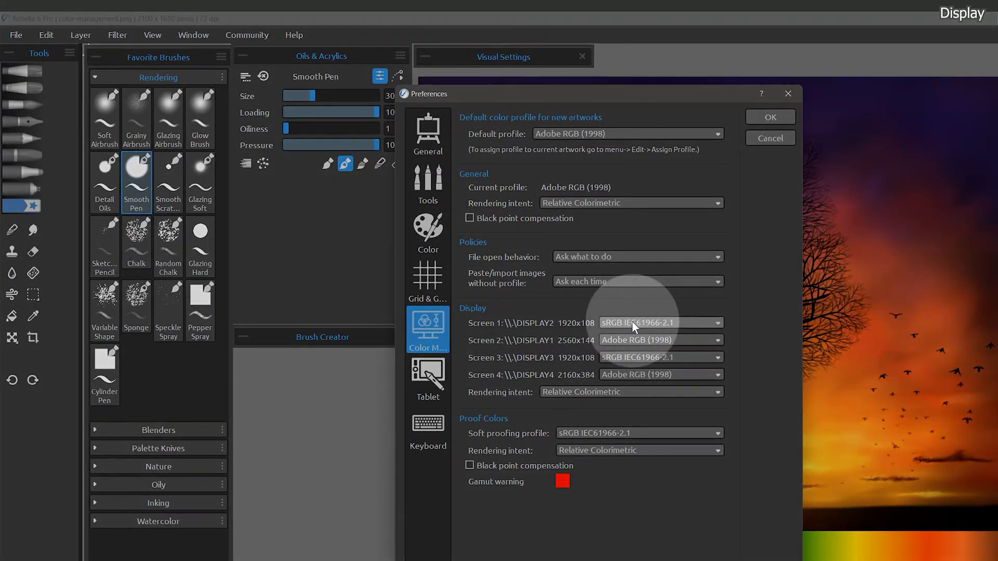
mouse_move(622, 361)
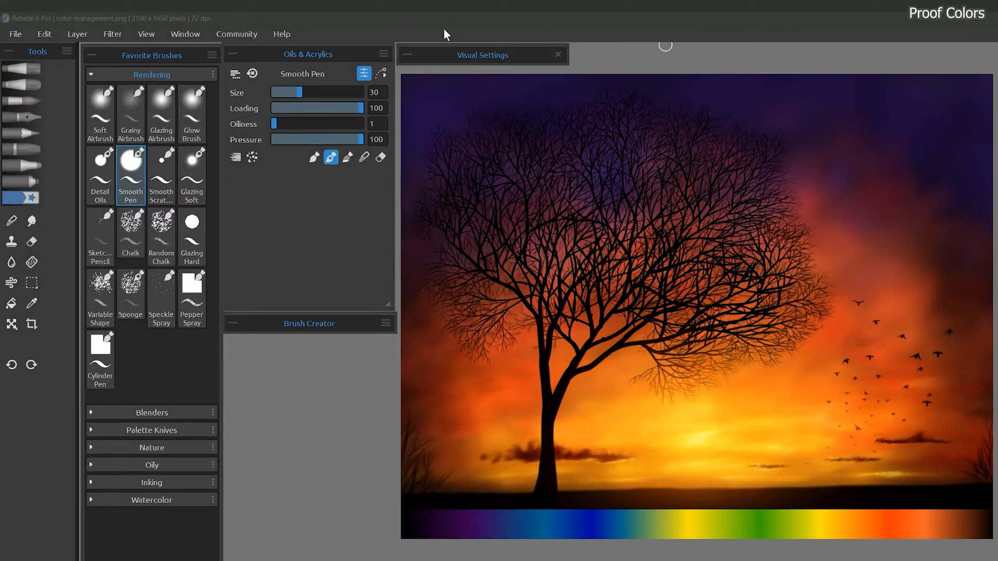
- Open Edit > Color Management and inspect the soft proofing profile choices
left_click(44, 34)
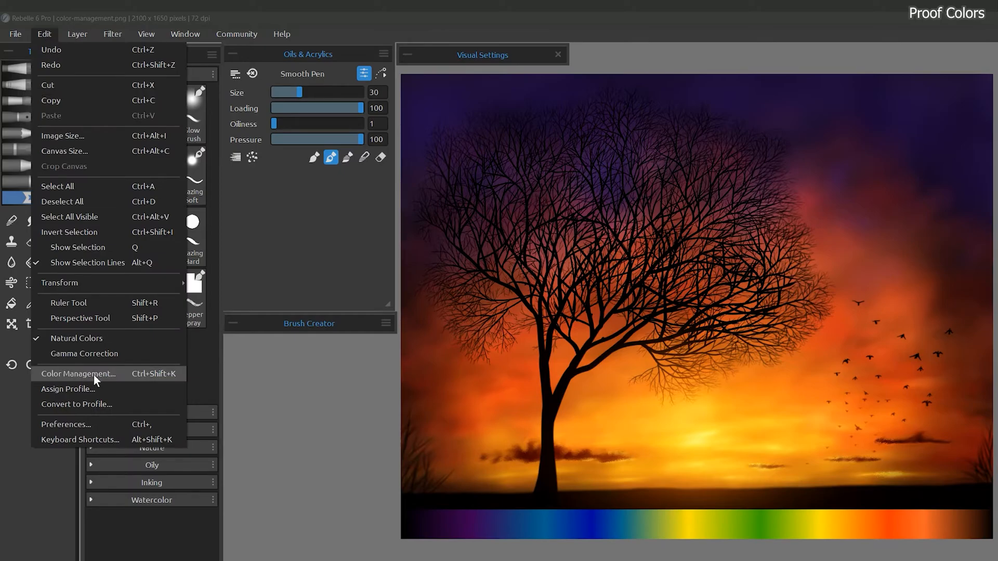
left_click(78, 374)
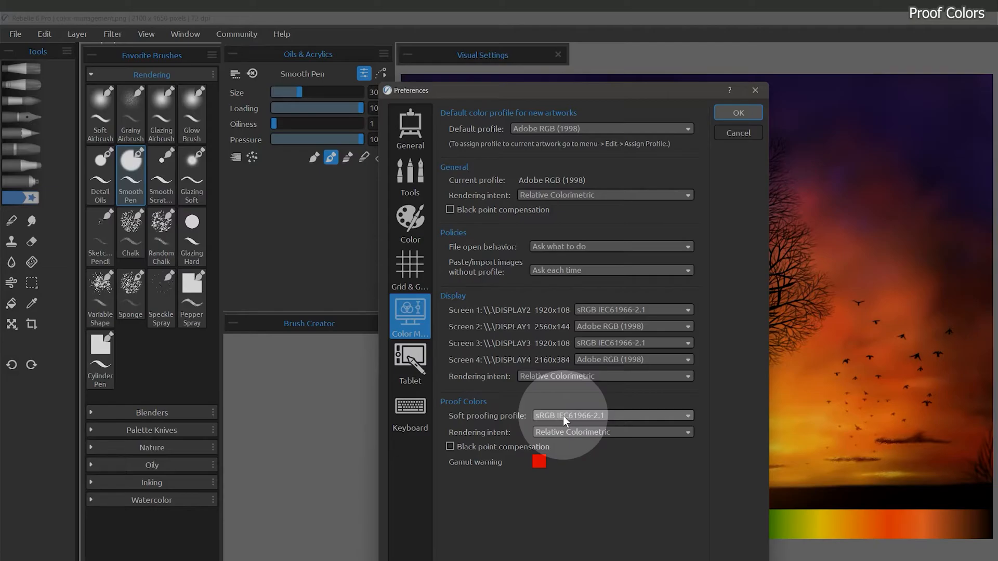
left_click(146, 34)
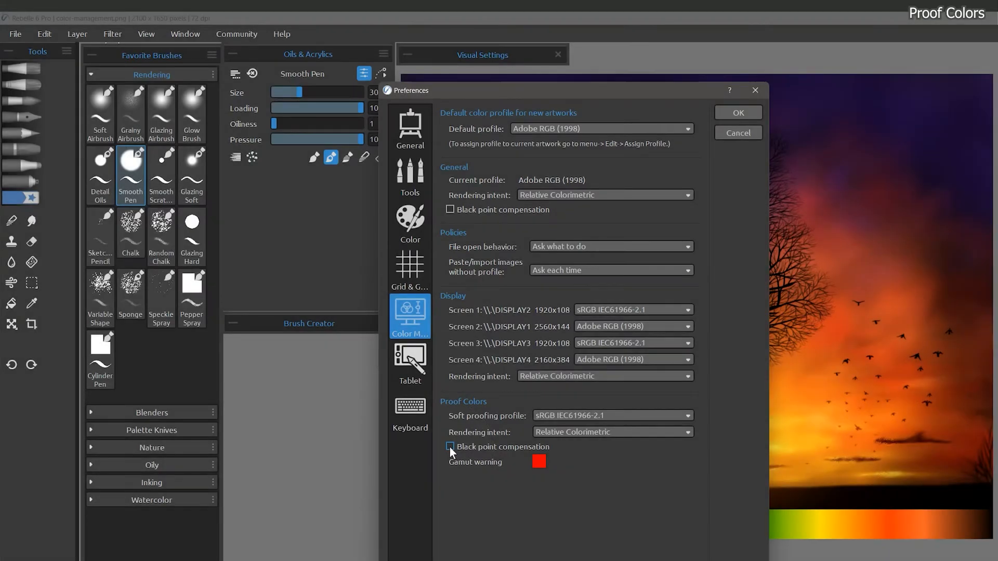
- Close the preferences without changes and return to the Edit menu
key("ctrl+y")
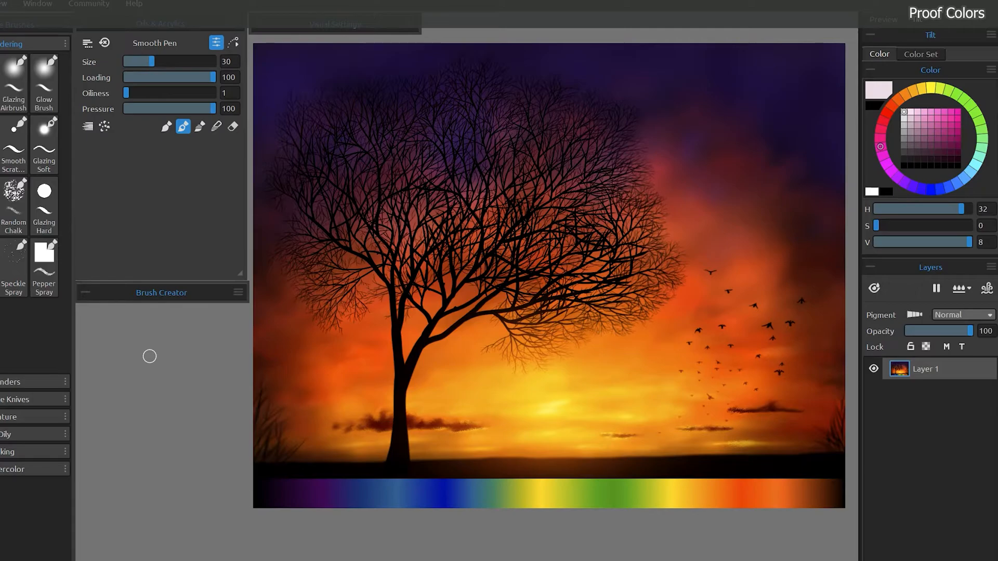
left_click(617, 388)
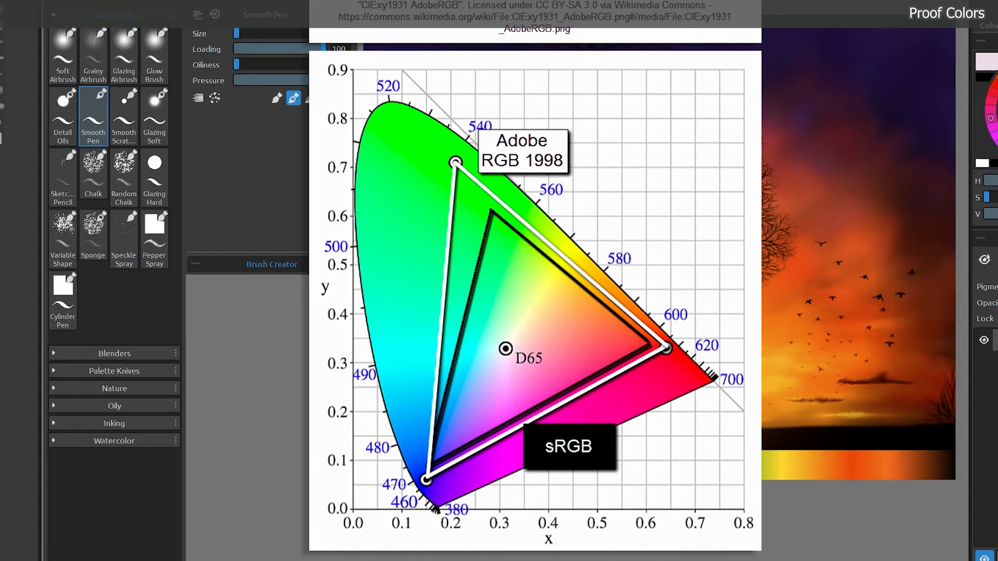
left_click(44, 34)
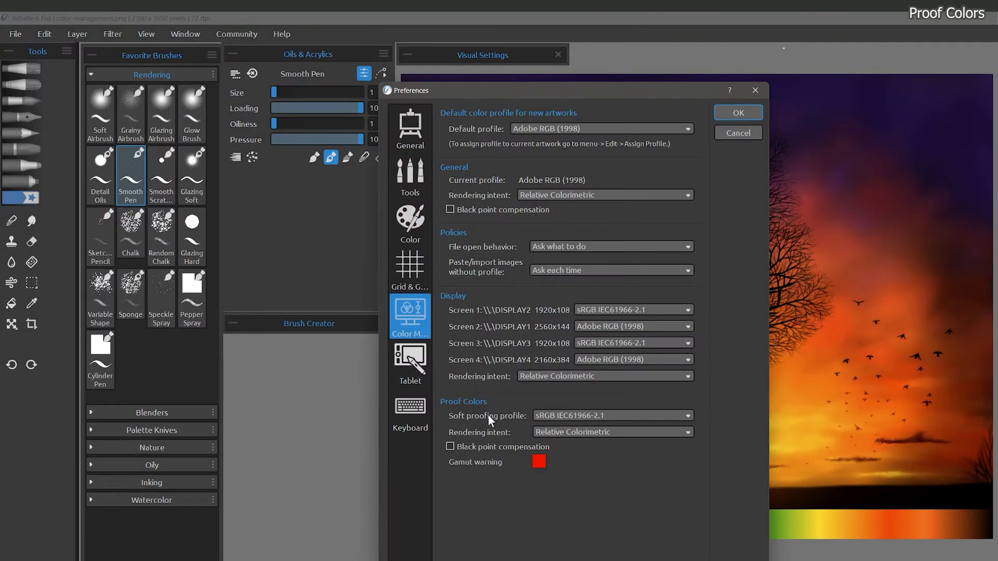
- Open the soft proofing profile list showing CMYK profiles like U.S. Newsprint (SNAP 2007)
left_click(612, 415)
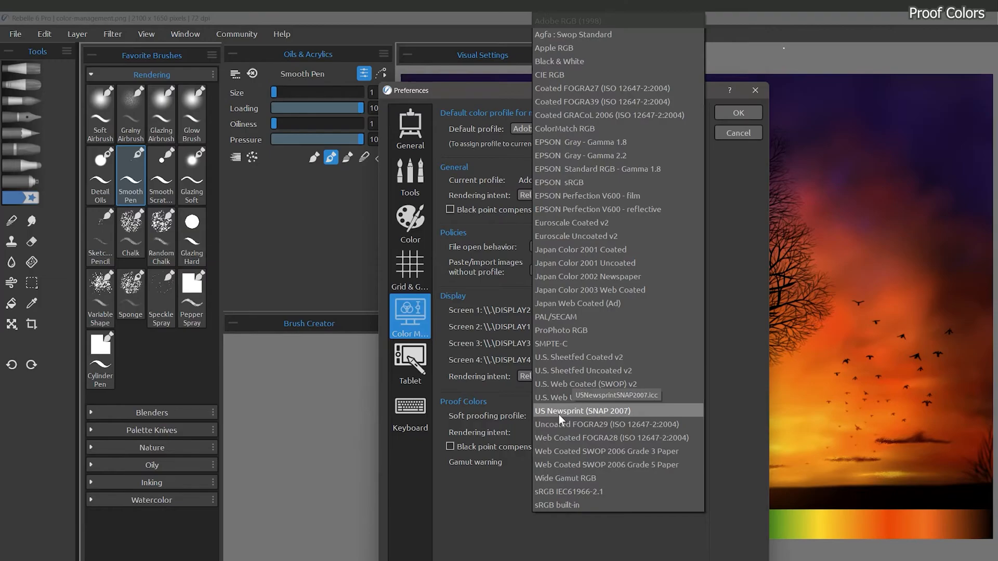
mouse_move(576, 384)
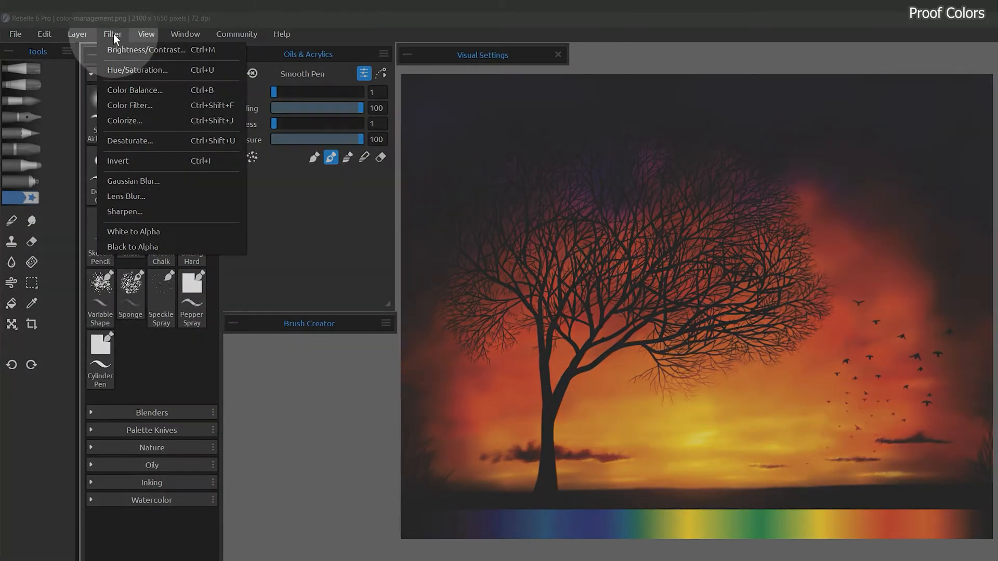
mouse_move(137, 70)
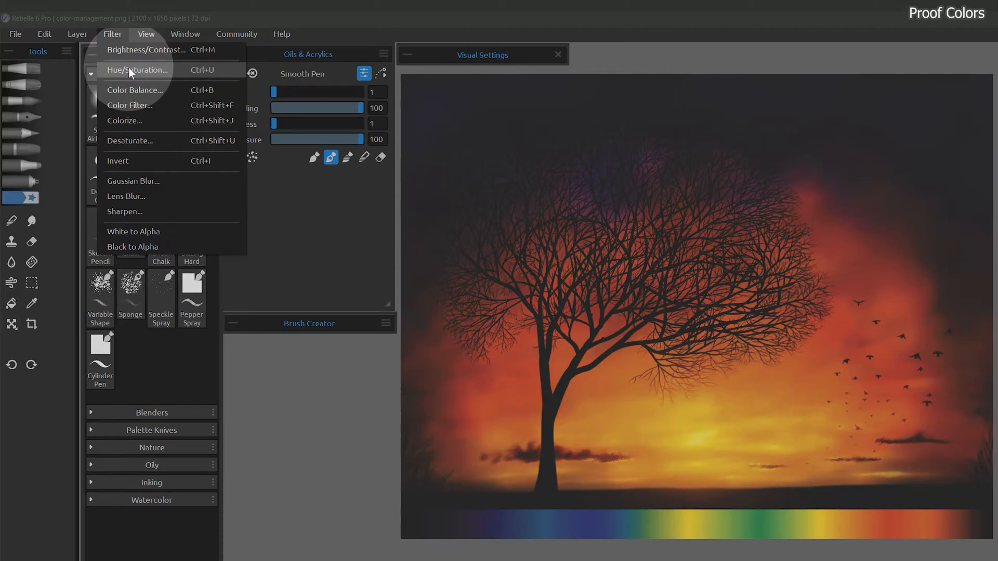
- Try slightly lowering saturation in Hue/Saturation, then discard the adjustment
left_click(134, 70)
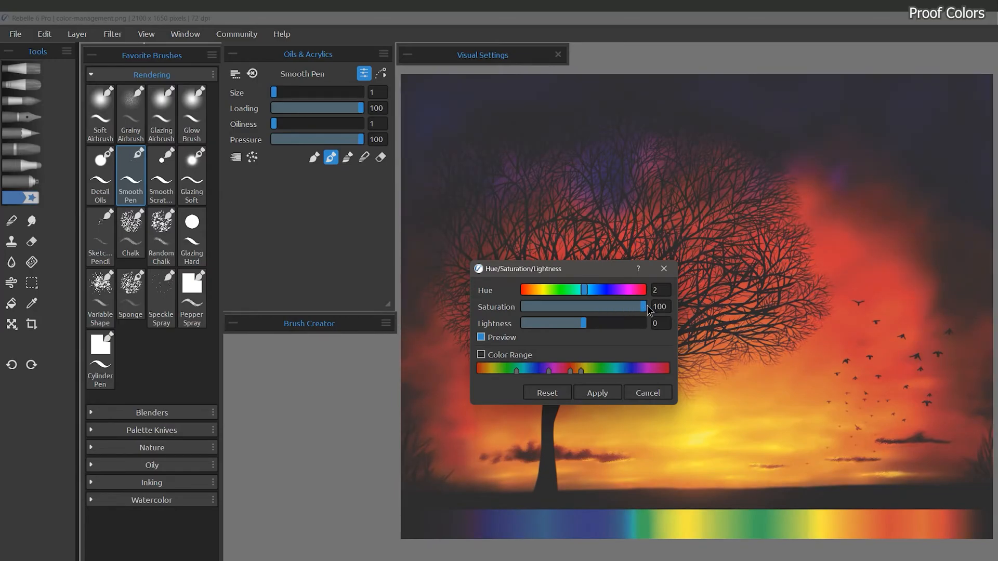
left_click_drag(642, 307, 640, 307)
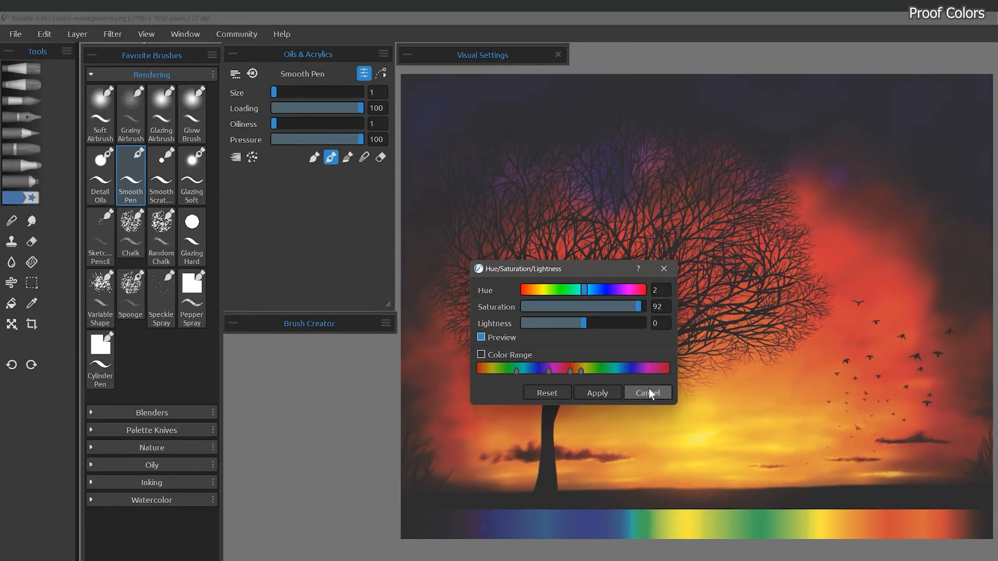
left_click(44, 34)
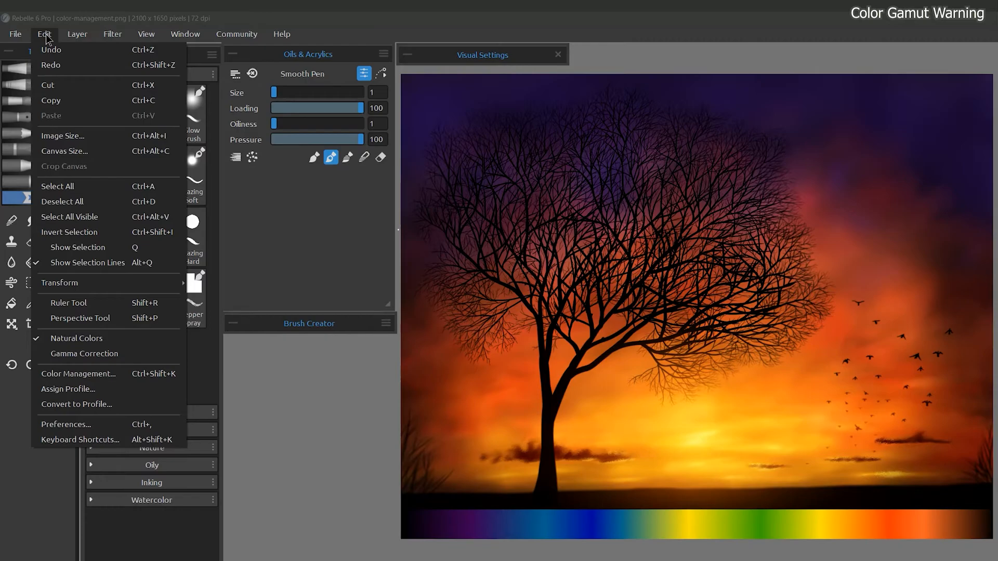
- Enable View > Gamut Warning for red out-of-gamut marking, then open Edit > Preferences
left_click(146, 34)
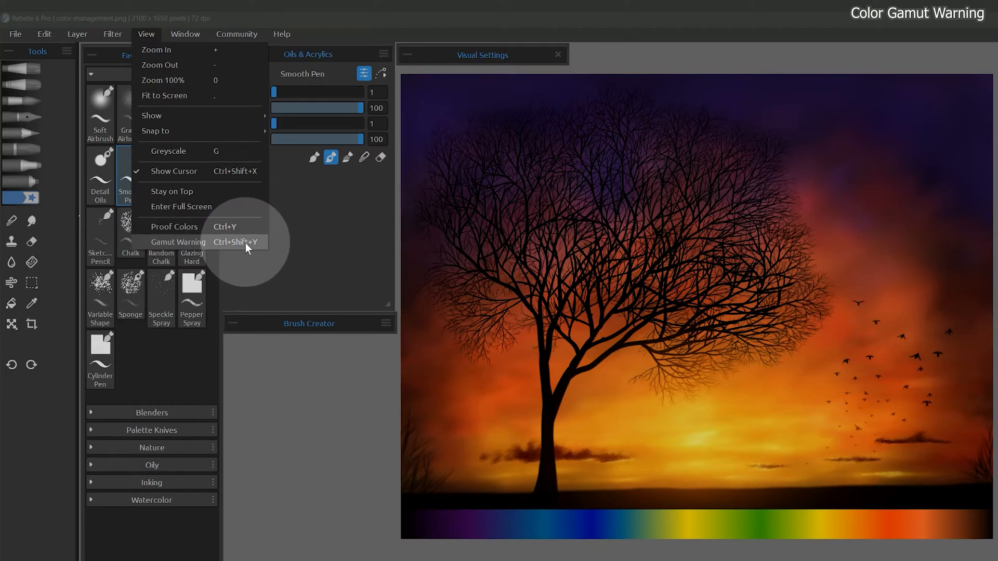
left_click(178, 241)
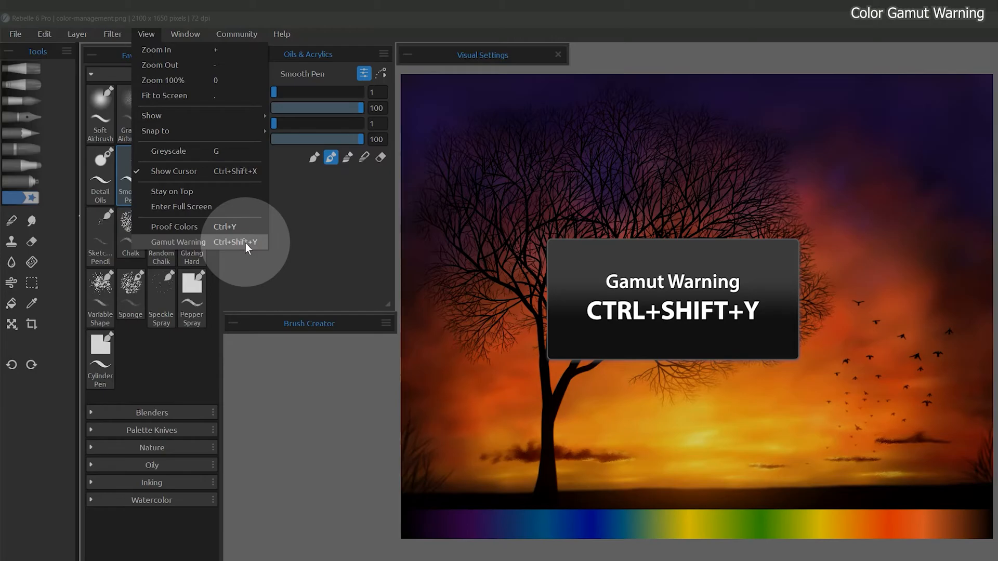
left_click(179, 242)
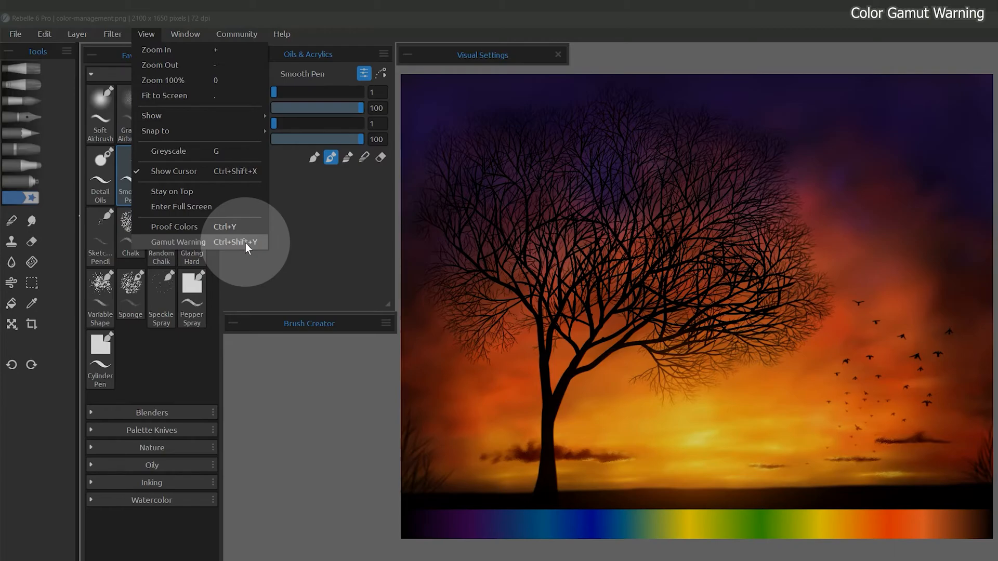
left_click(178, 241)
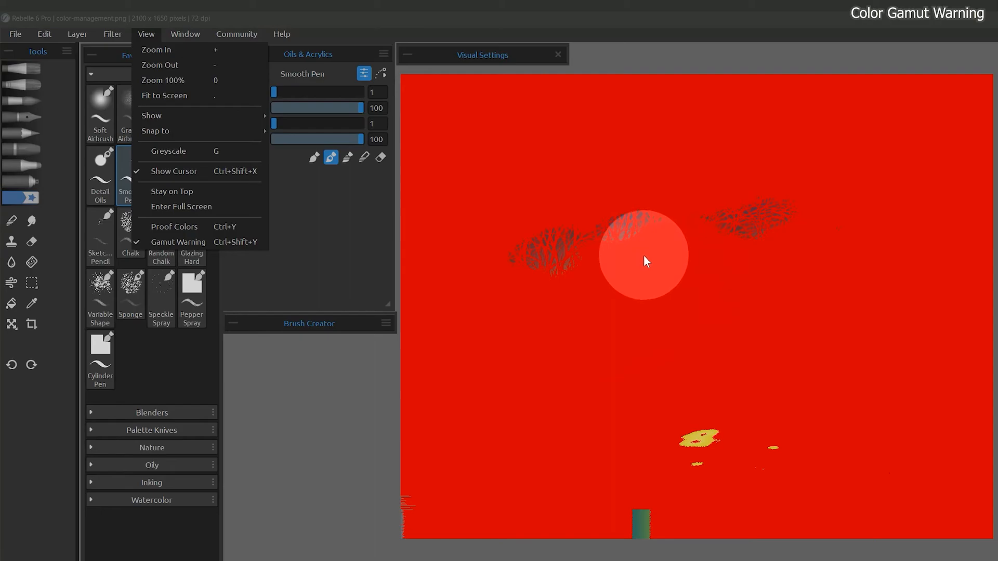
left_click(45, 34)
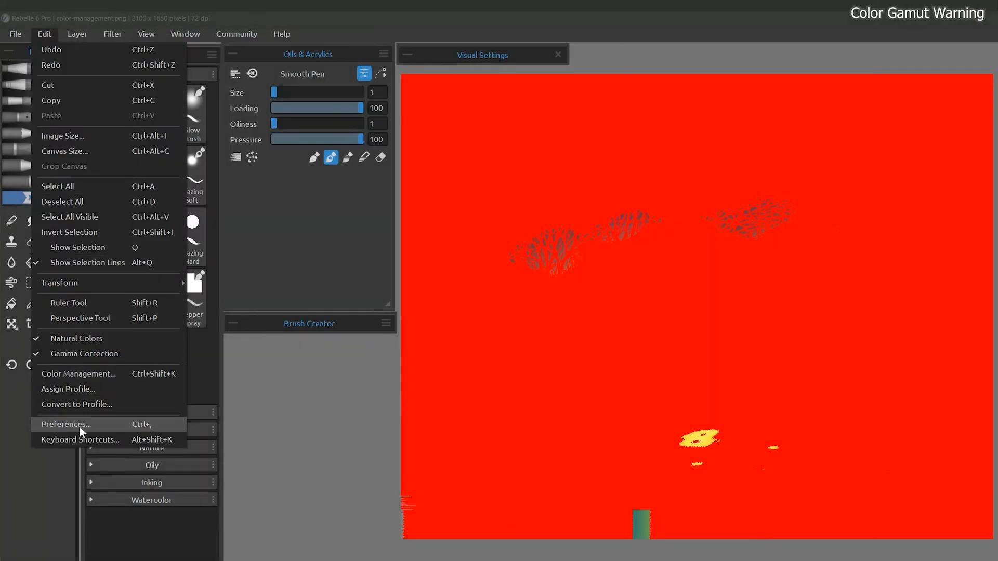
left_click(65, 424)
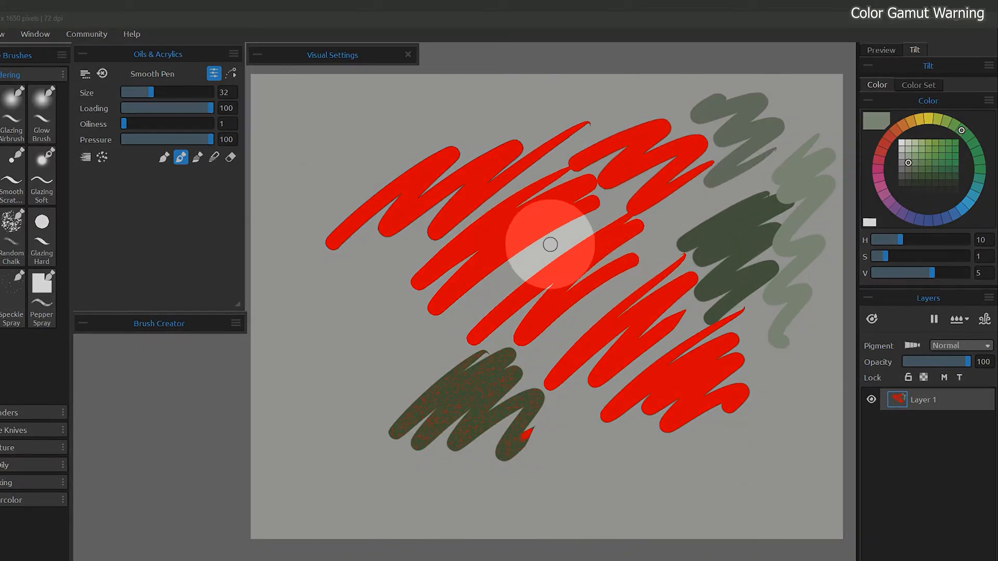
mouse_move(577, 282)
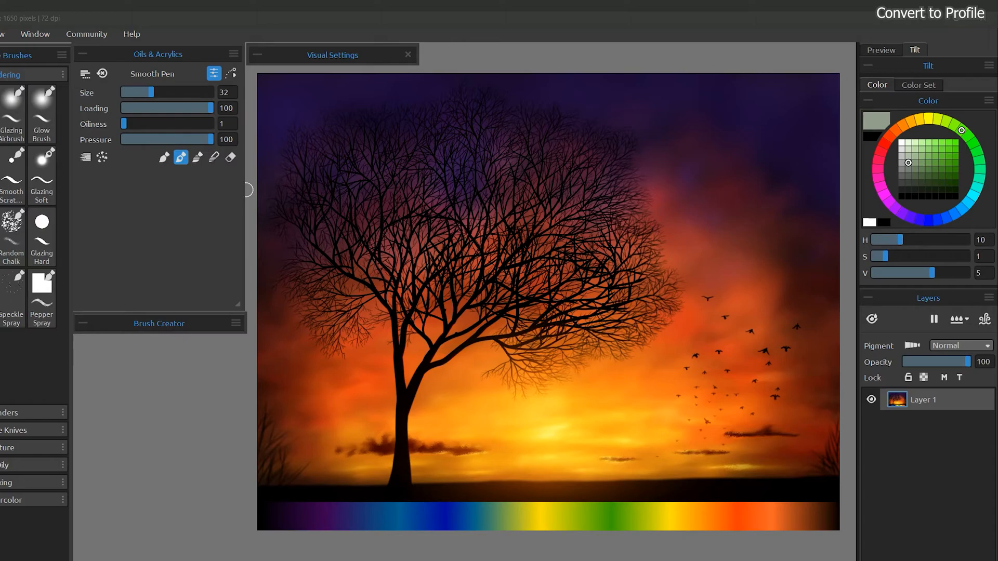
- Preview Convert to Profile with sRGB IEC61966-2.1 destination, toggling Preview to compare
left_click(42, 34)
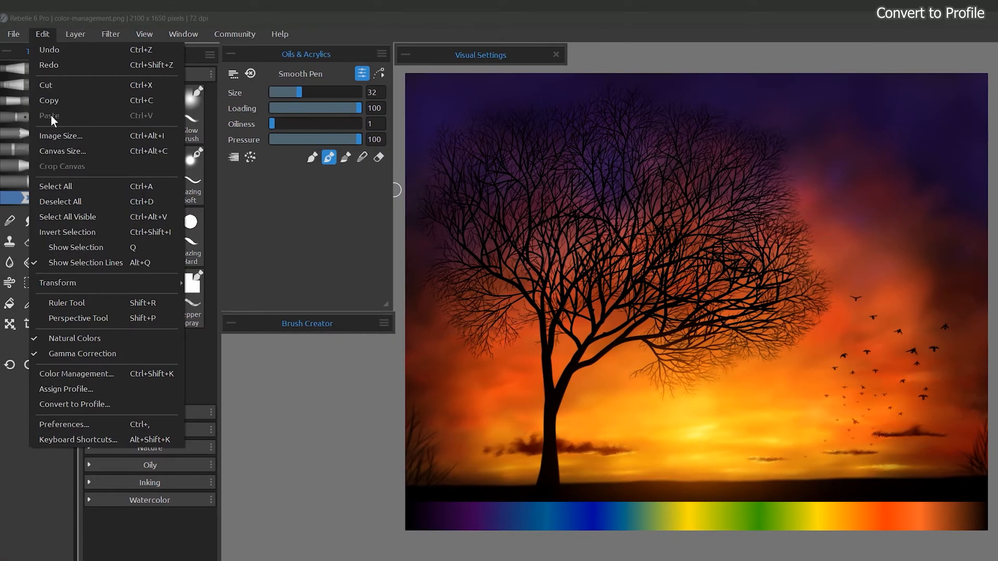
left_click(75, 404)
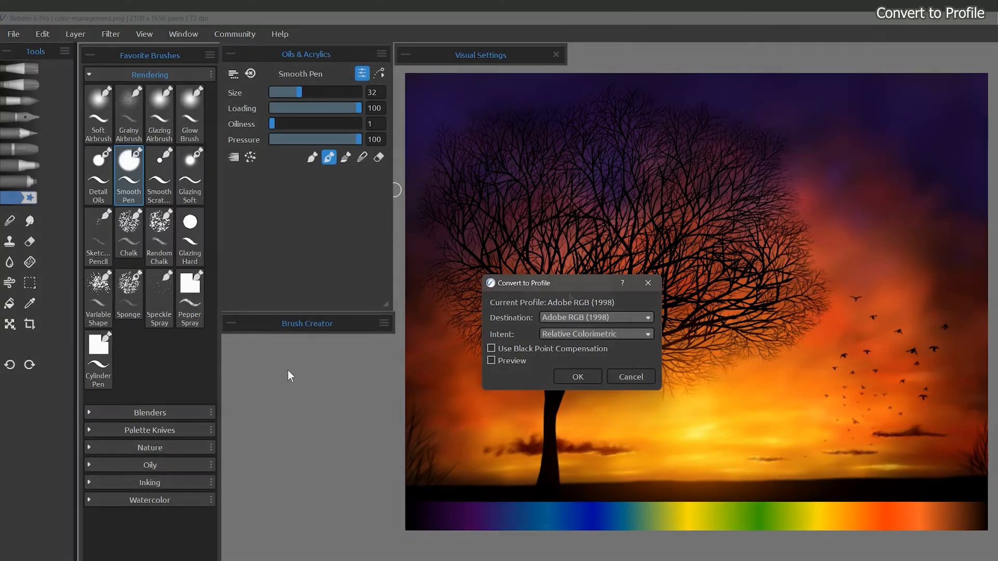
left_click(491, 360)
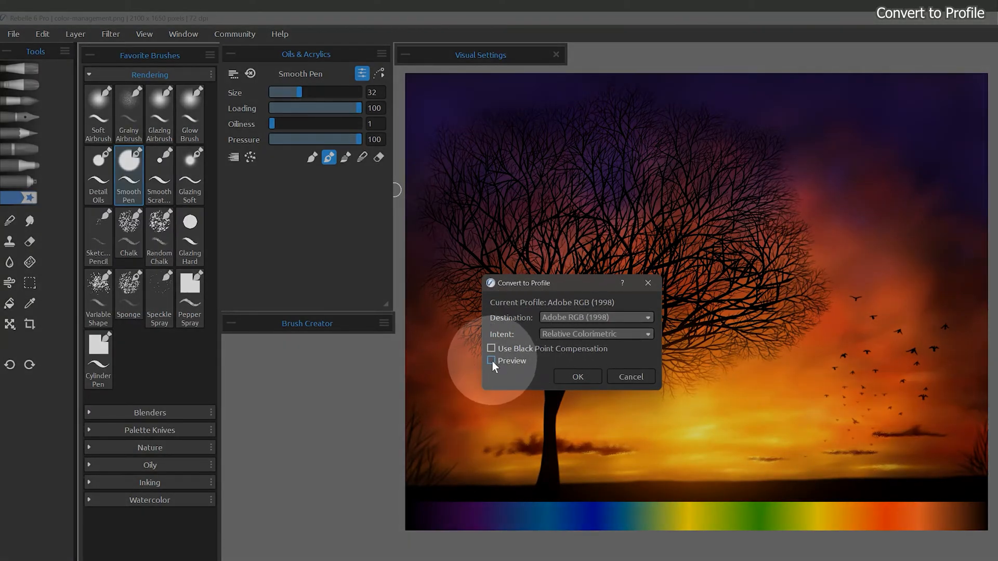
left_click(491, 361)
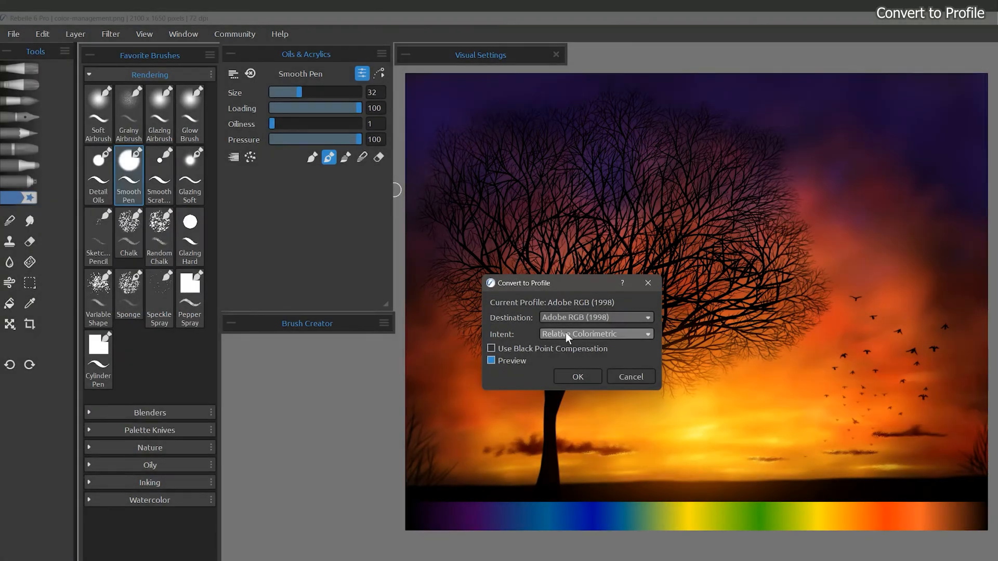
left_click(596, 318)
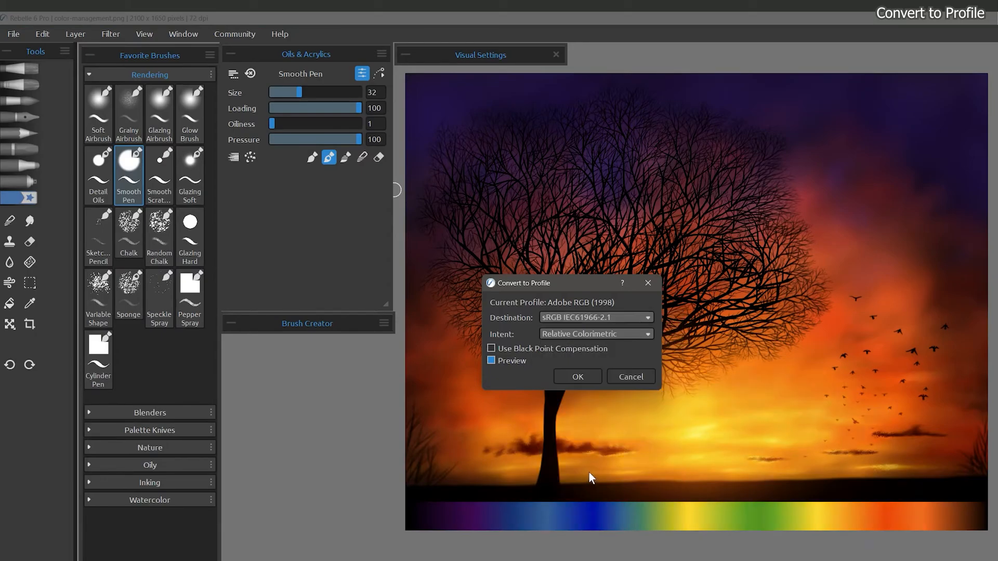
left_click(491, 360)
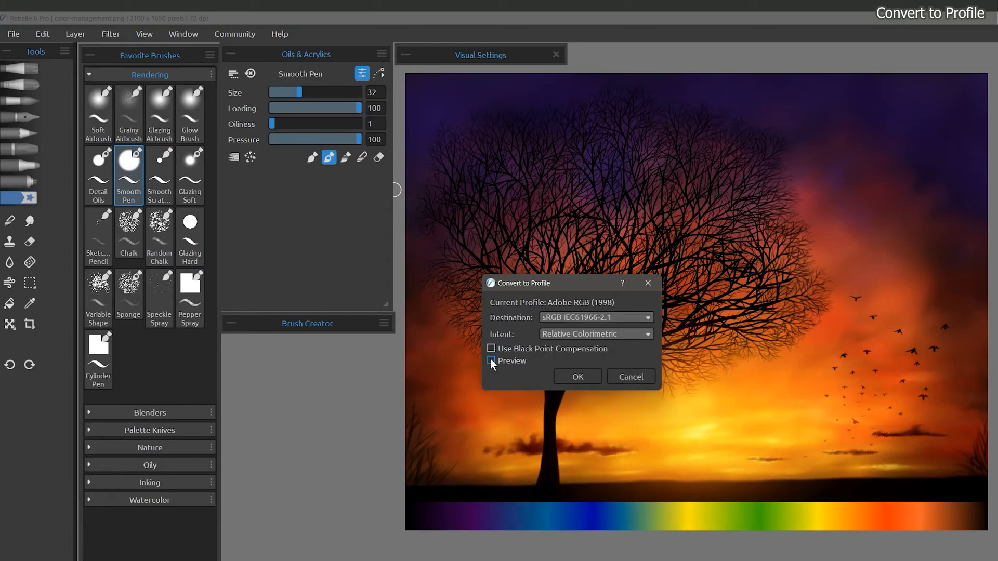
left_click(596, 334)
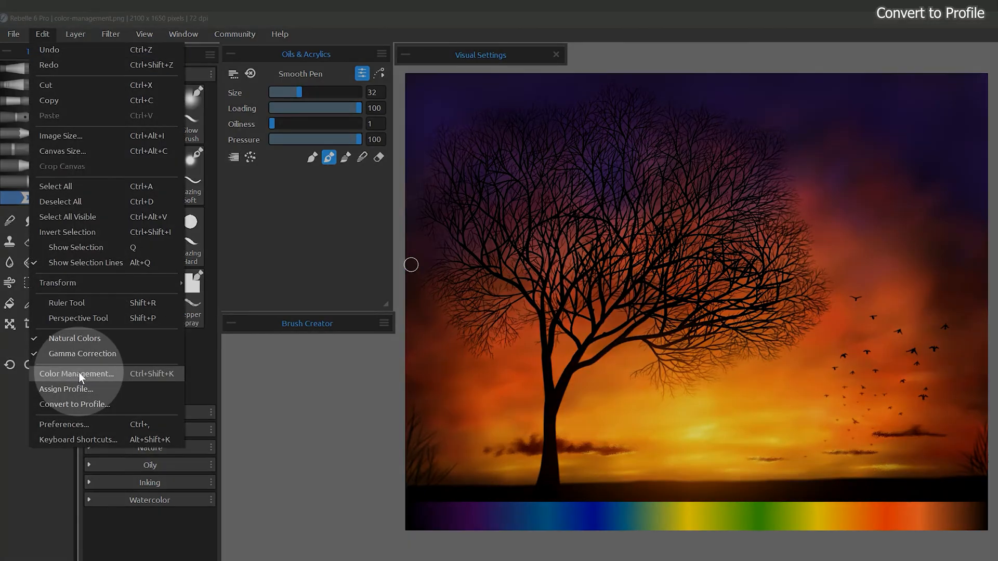
left_click(77, 374)
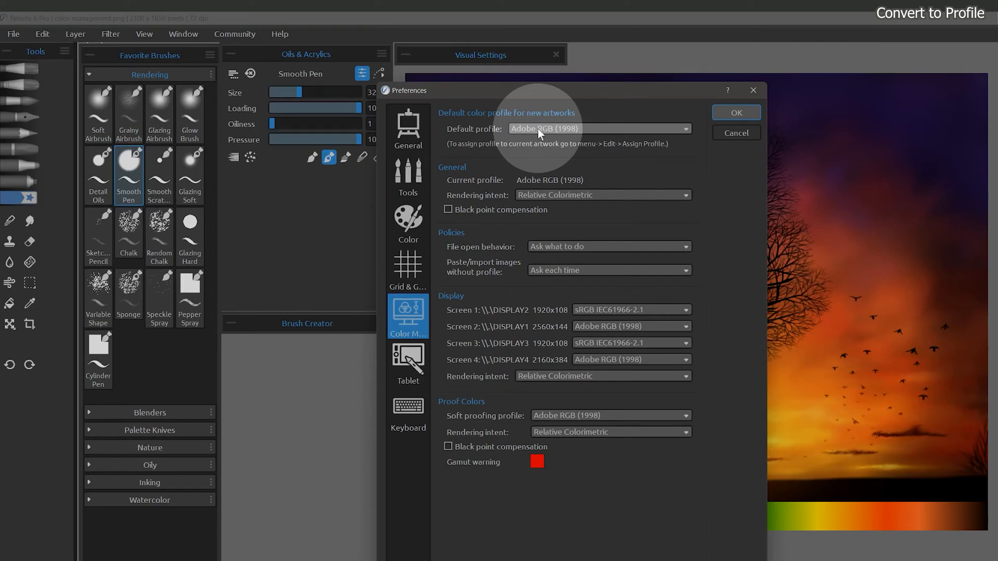
left_click(42, 34)
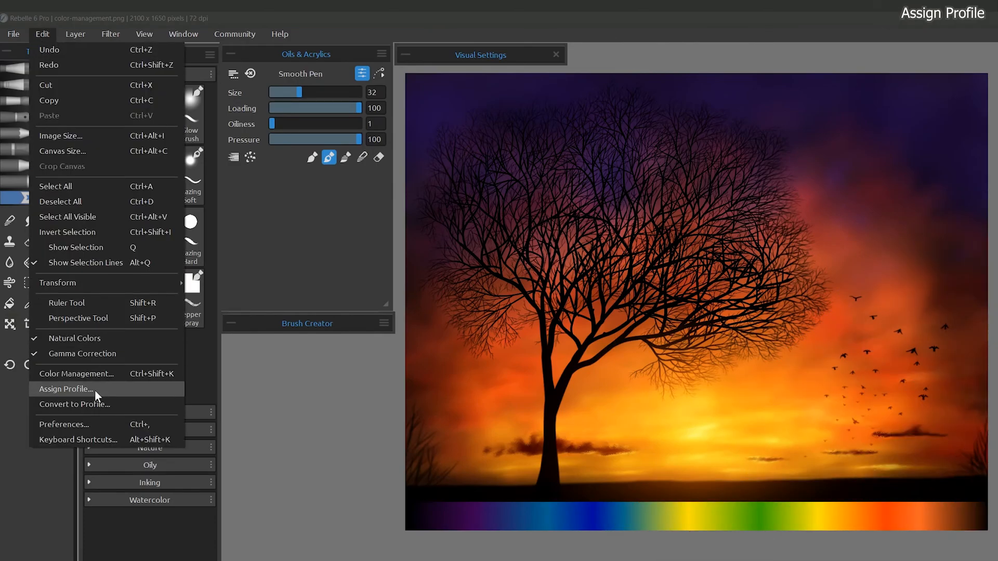
- Choose Edit > Assign Profile for the sunset painting
left_click(65, 388)
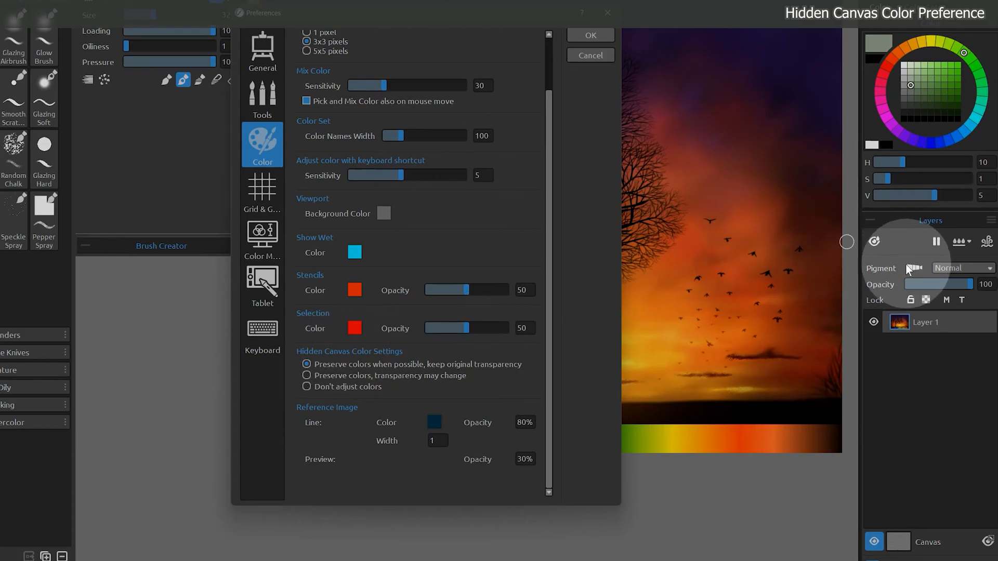
mouse_move(906, 275)
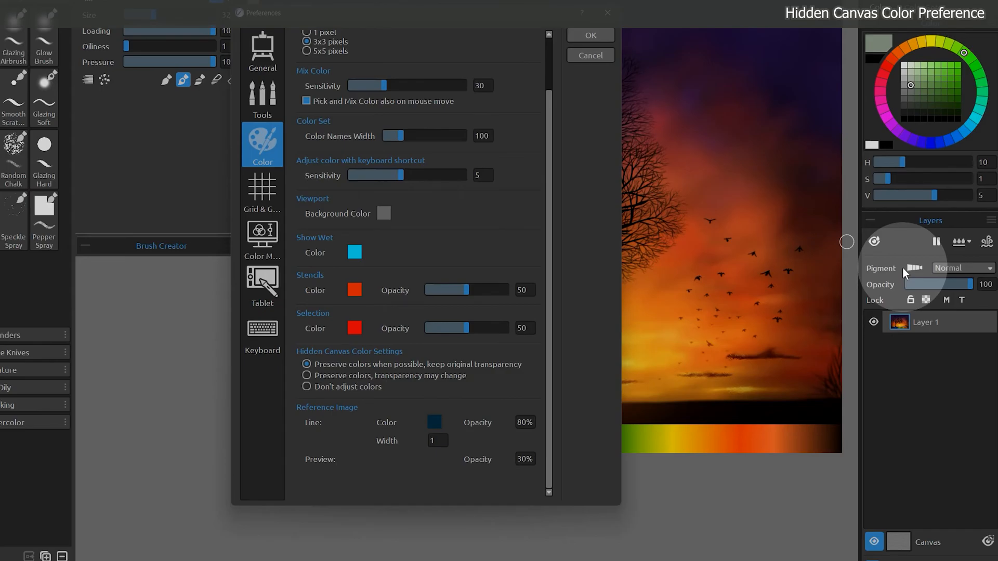
- Keep Hidden Canvas Color on Preserve colors and view hidden-preserve.png in Photoshop
left_click(591, 34)
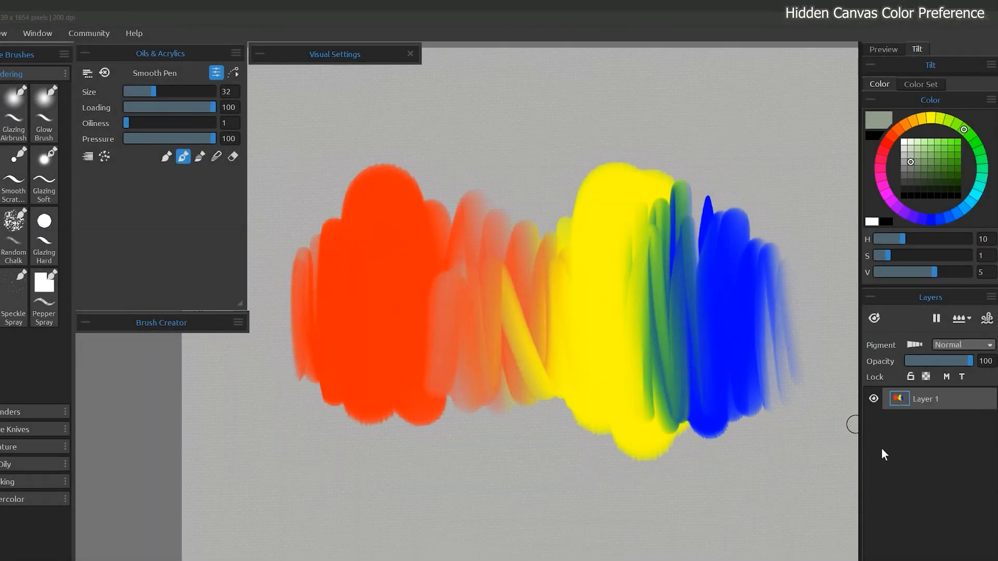
left_click(874, 526)
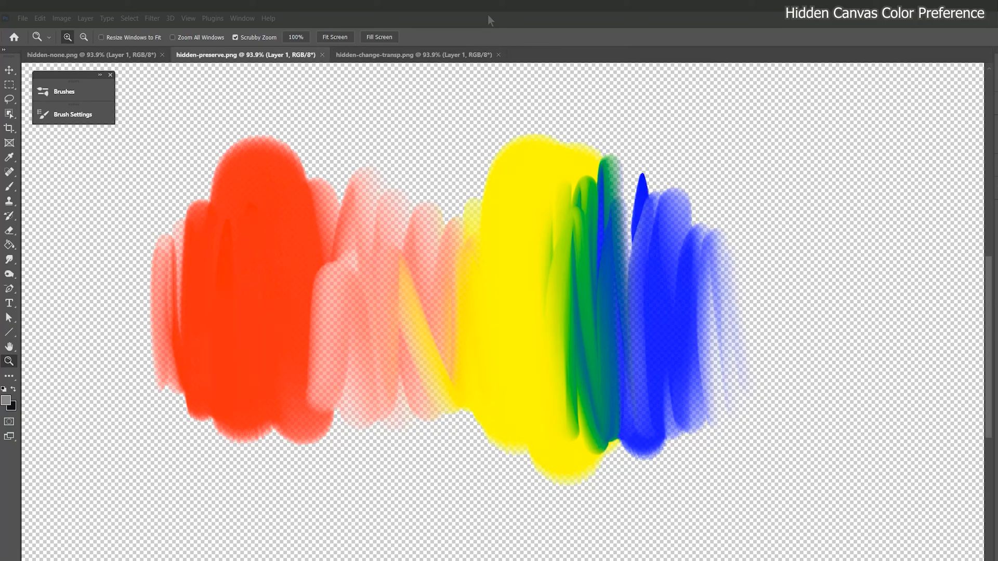
left_click(68, 54)
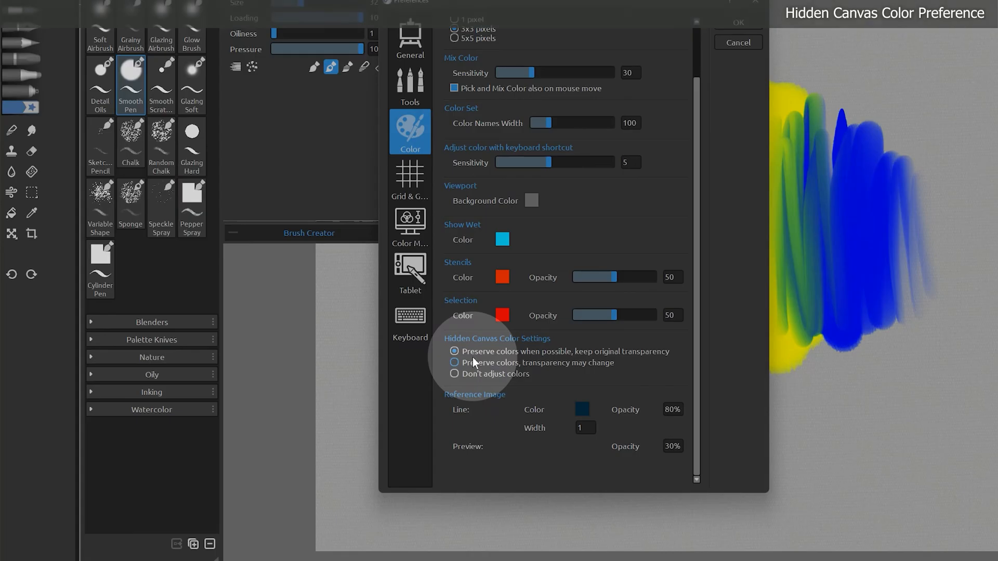
- Show the Color Management preferences page, with Adobe RGB (1998) as default profile
left_click(409, 222)
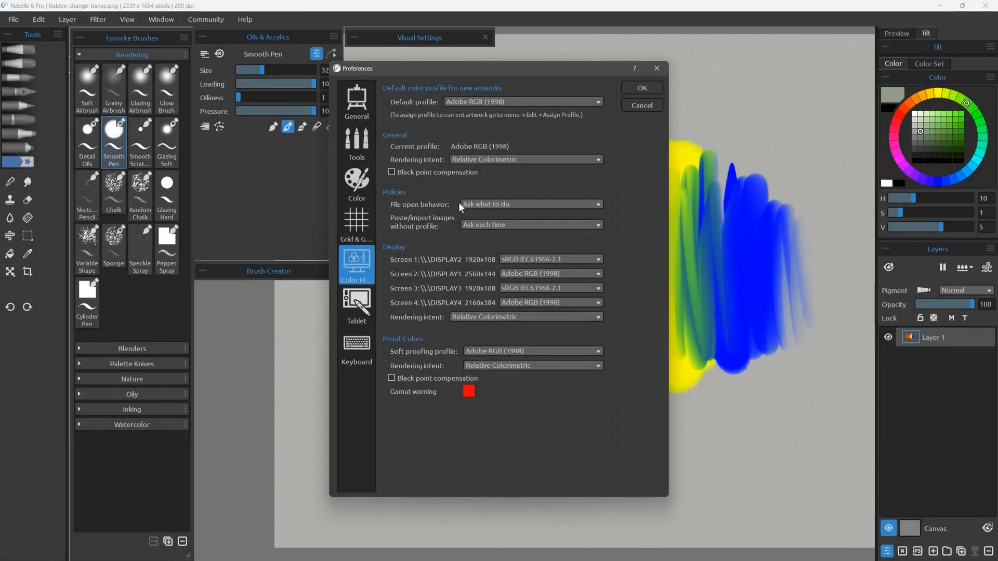
mouse_move(359, 270)
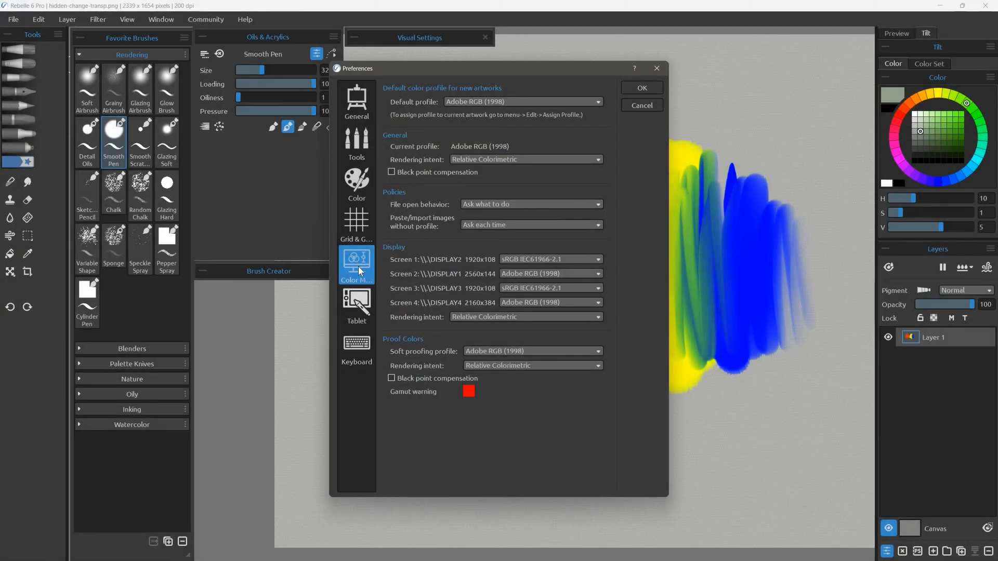